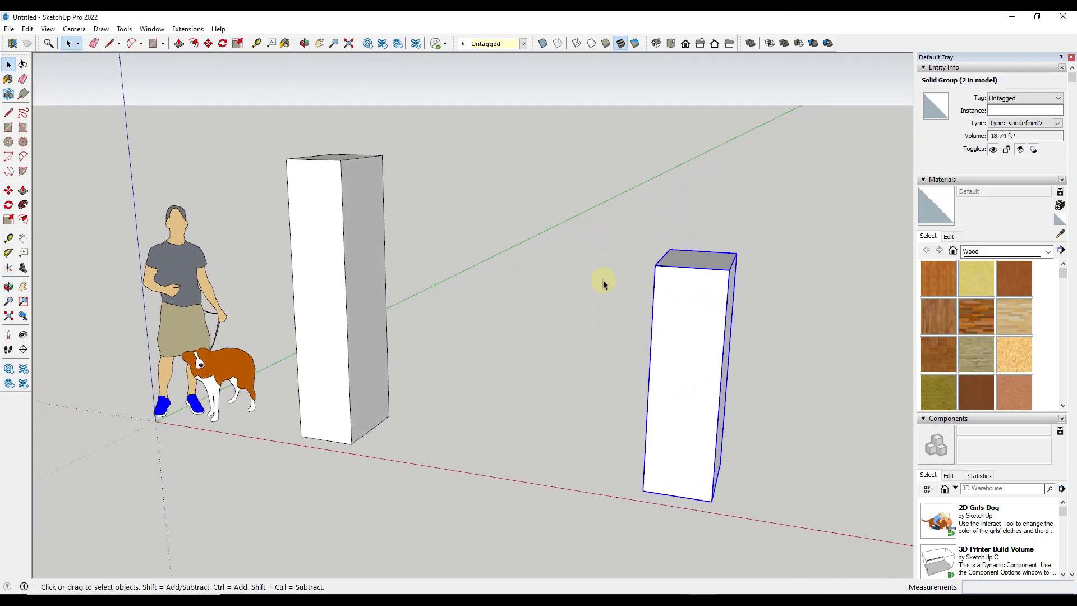
mouse_move(625, 236)
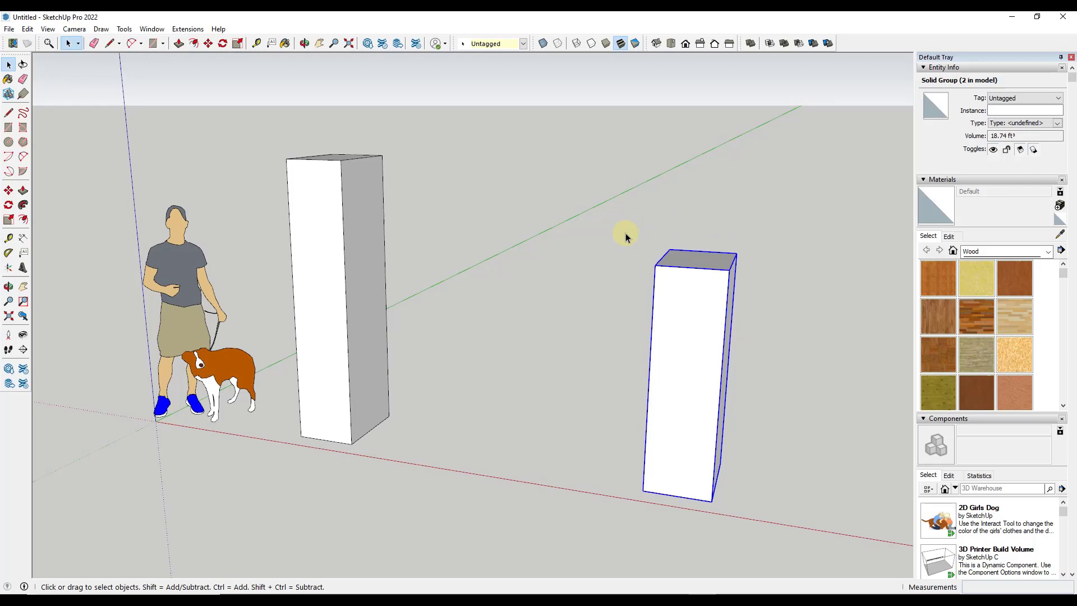
Start a 2-point arc from the top of the left post toward the right post.
click(133, 44)
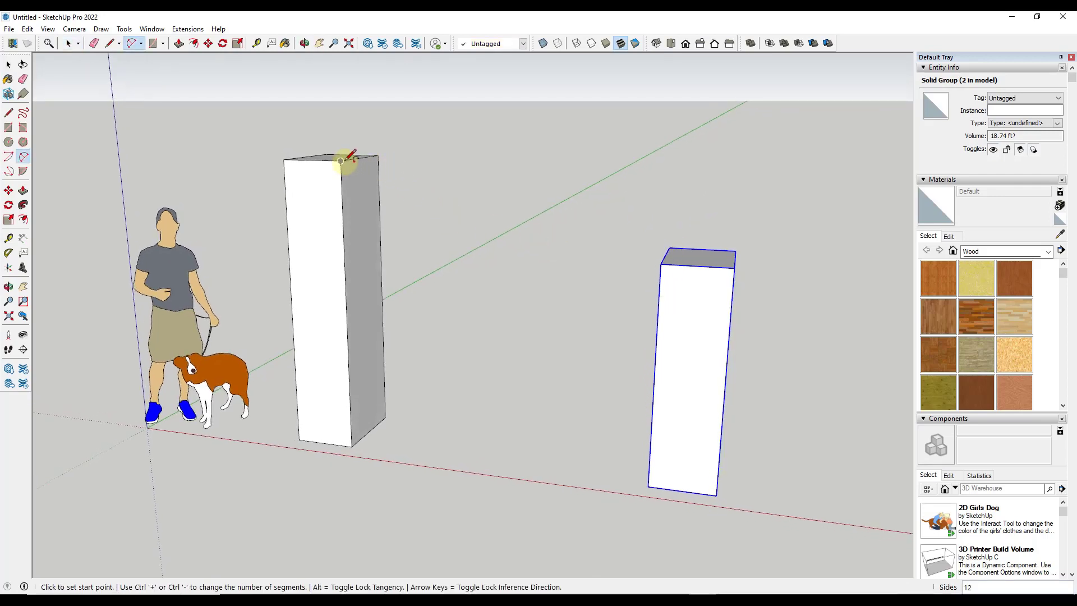
click(340, 161)
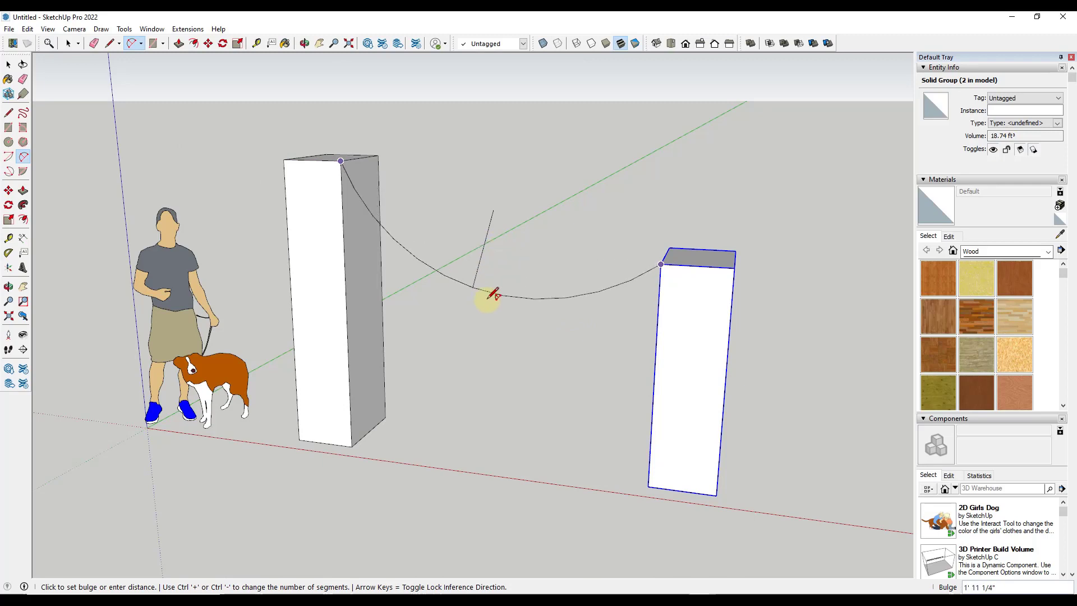
mouse_move(499, 318)
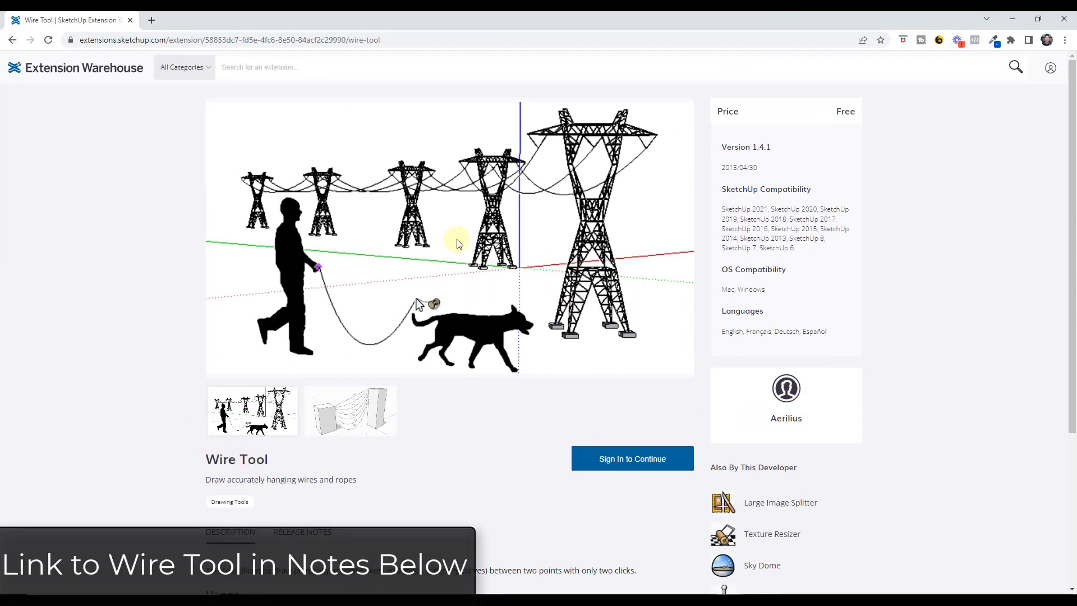
Scroll the Wire Tool page to its second screenshot showing wires at different slack percentages.
scroll(down, 3)
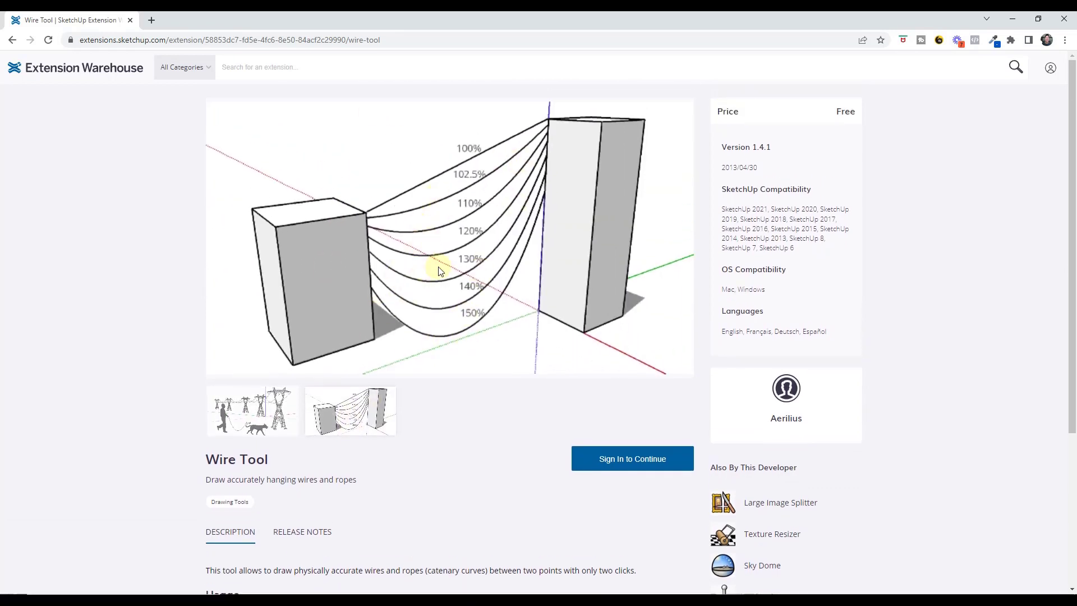
scroll(down, 3)
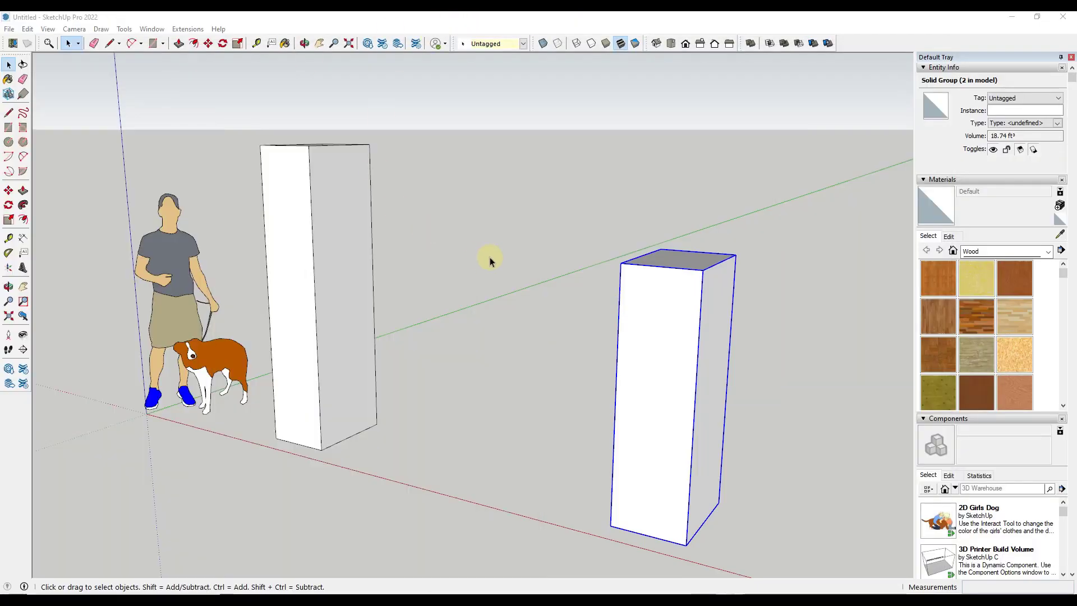
Enable the Wire Tool toolbar and string a 12-segment catenary wire between the post tops.
click(187, 29)
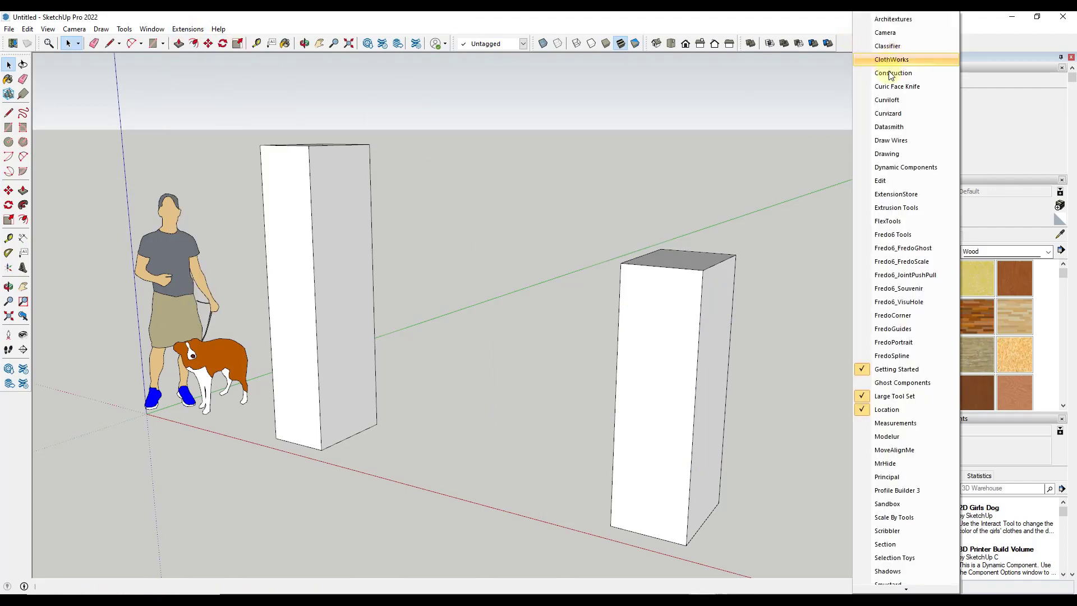
click(890, 59)
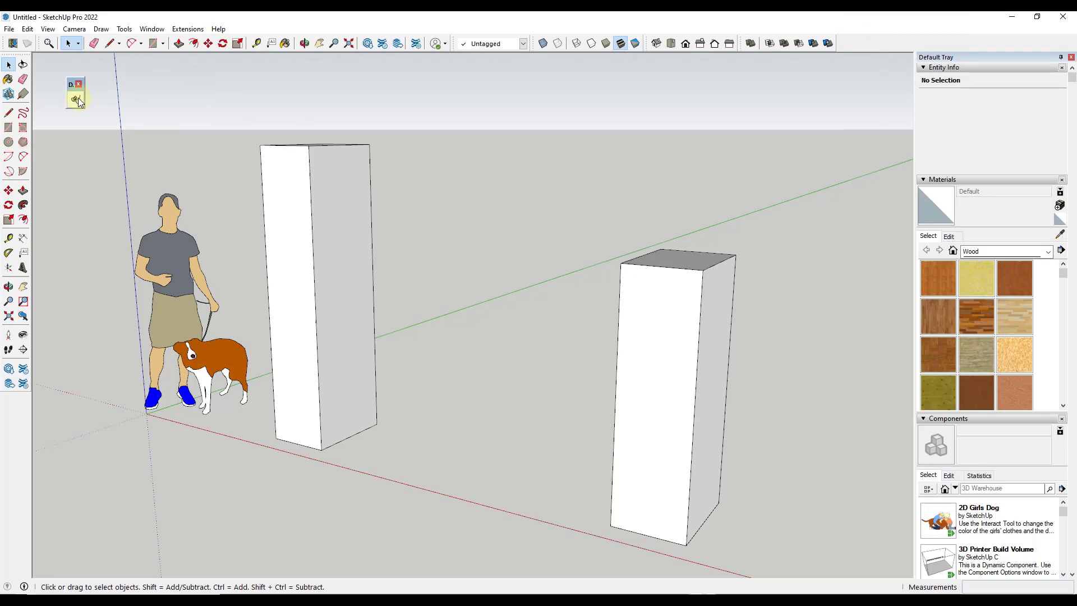
mouse_move(75, 101)
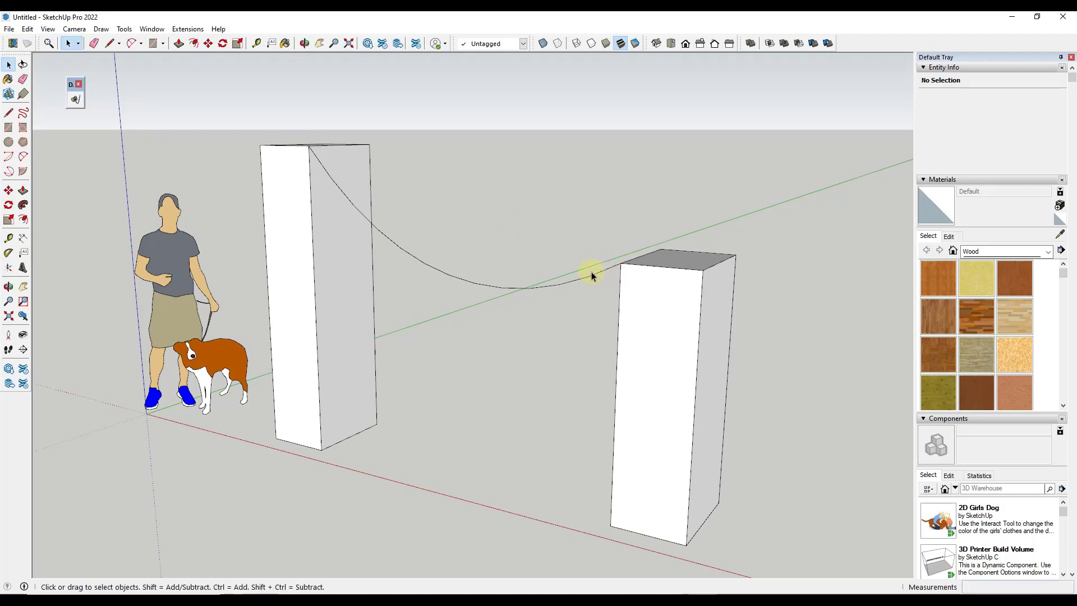
right_click(574, 285)
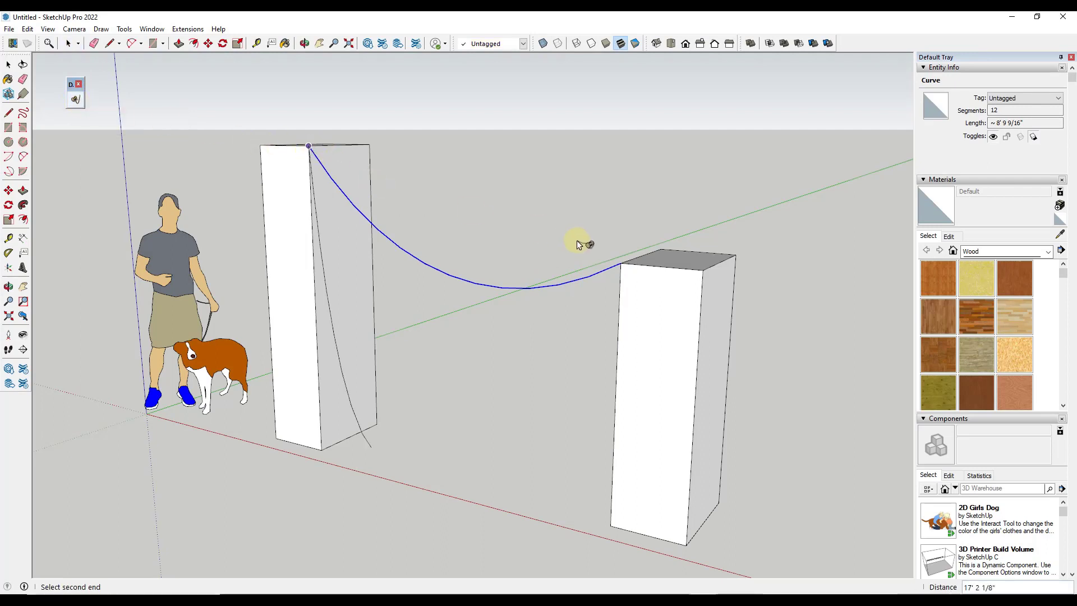
mouse_move(662, 250)
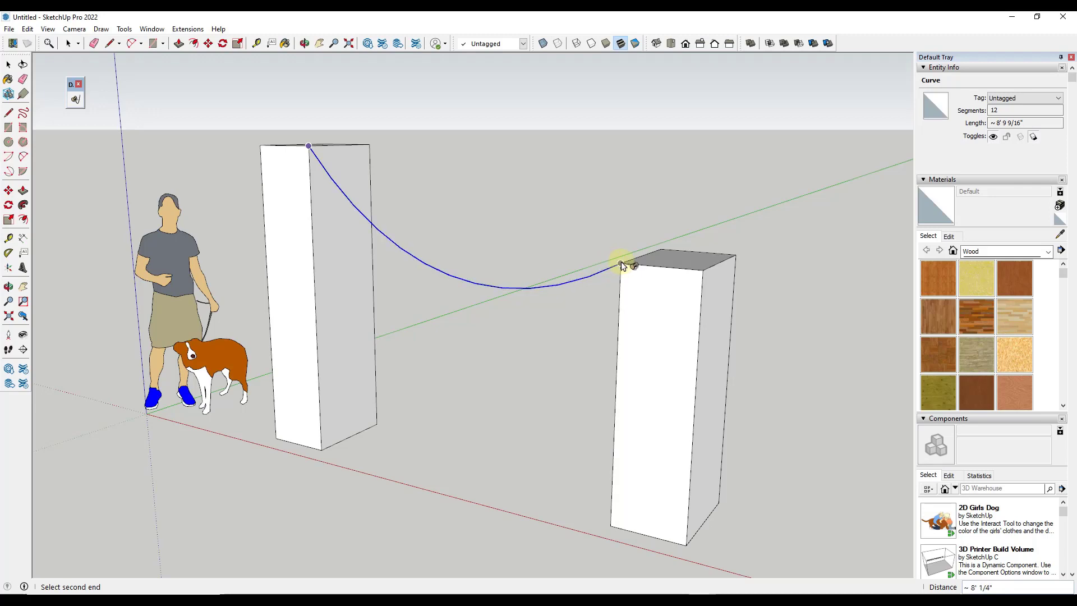
mouse_move(622, 267)
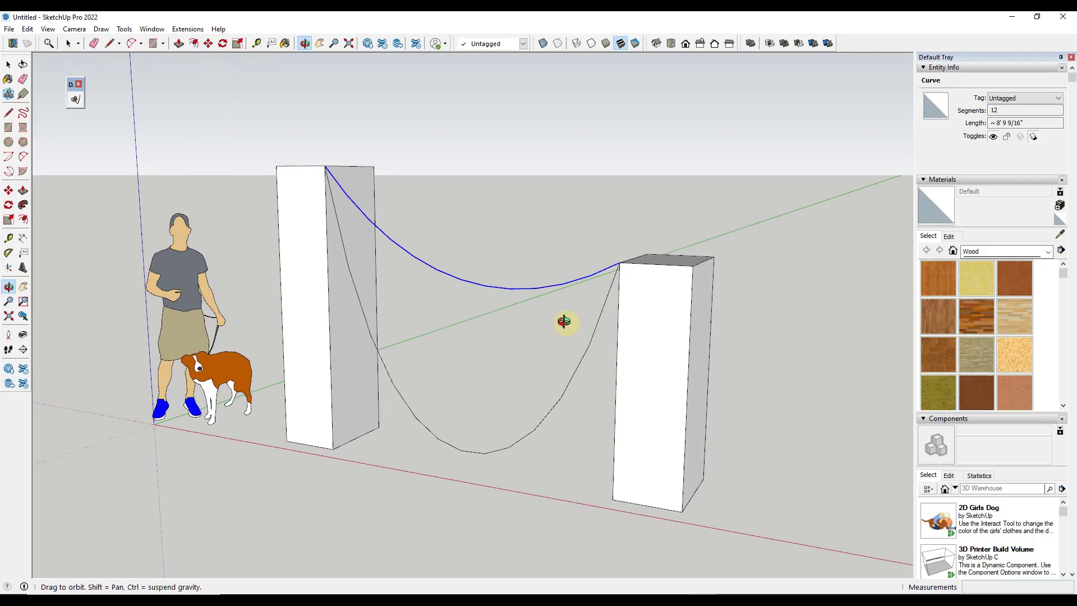
Draw two more wires between the post tops from behind, one with slack value 1505.
drag(564, 323, 337, 163)
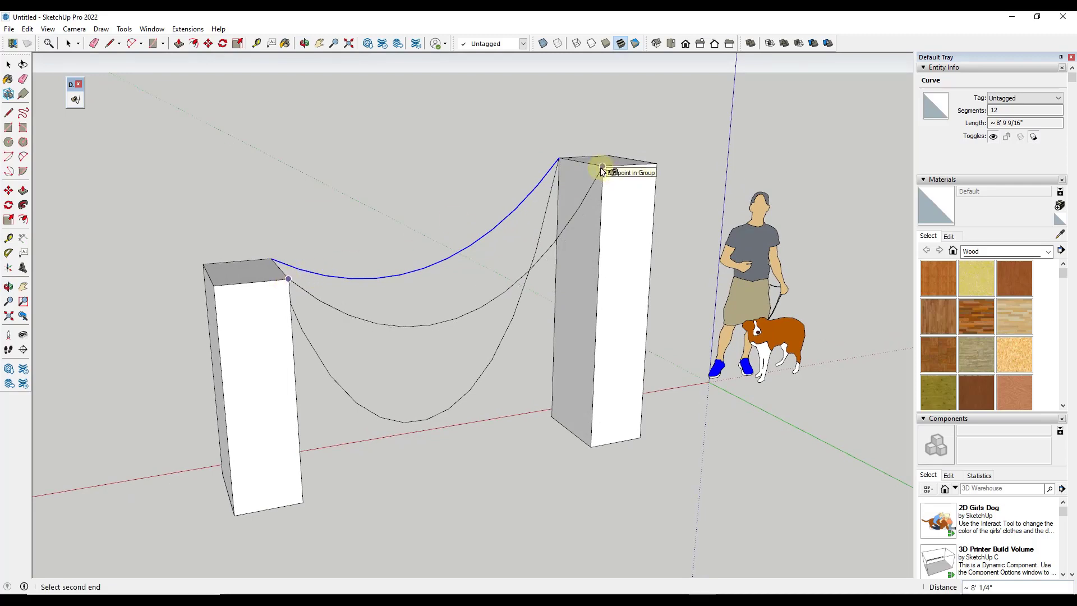
text(1505)
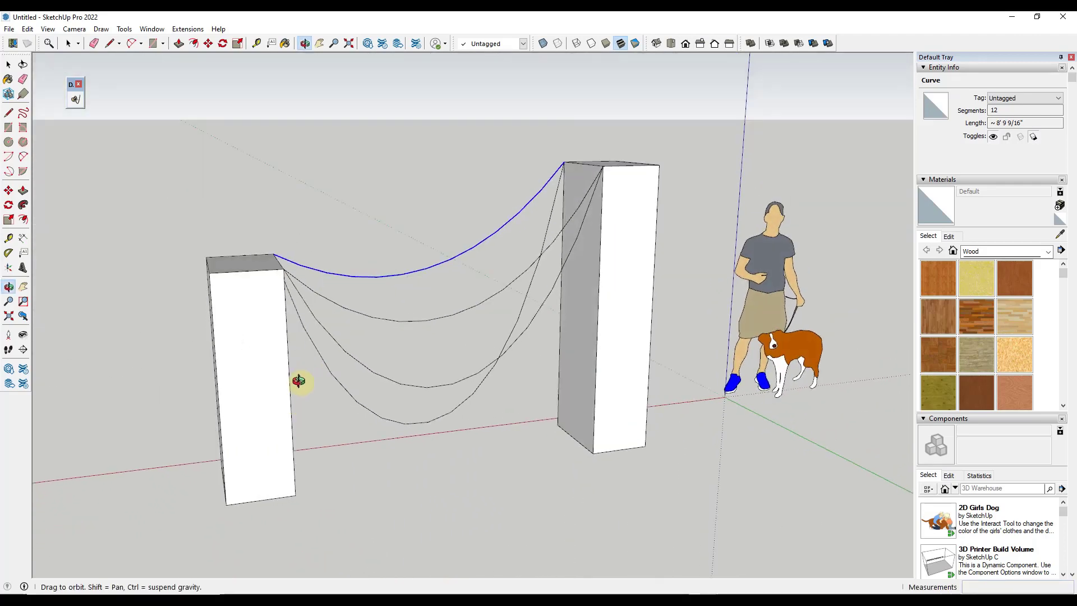
drag(298, 382, 295, 311)
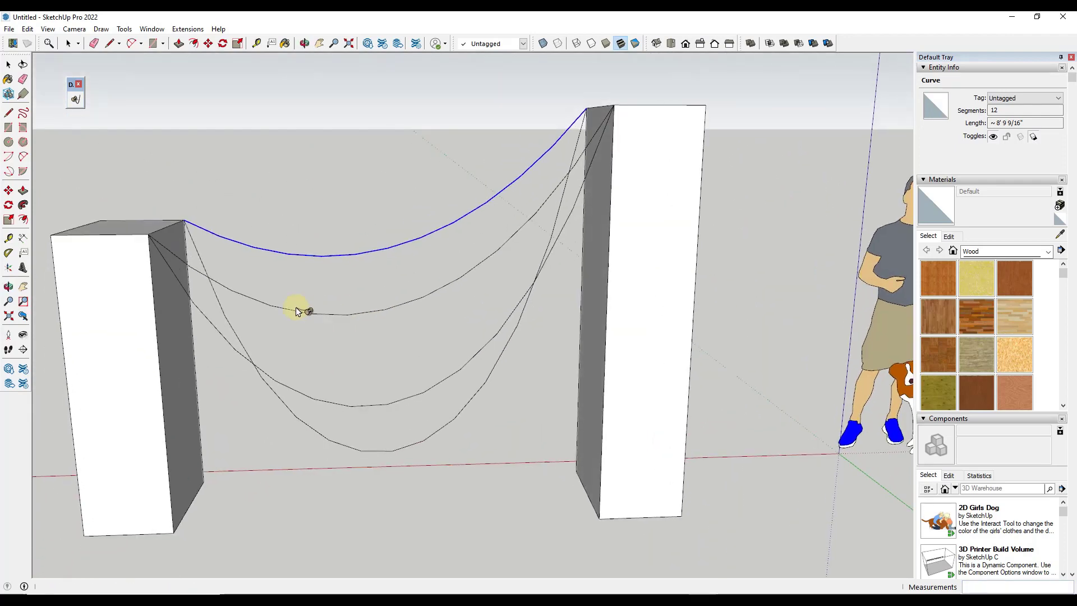
mouse_move(397, 335)
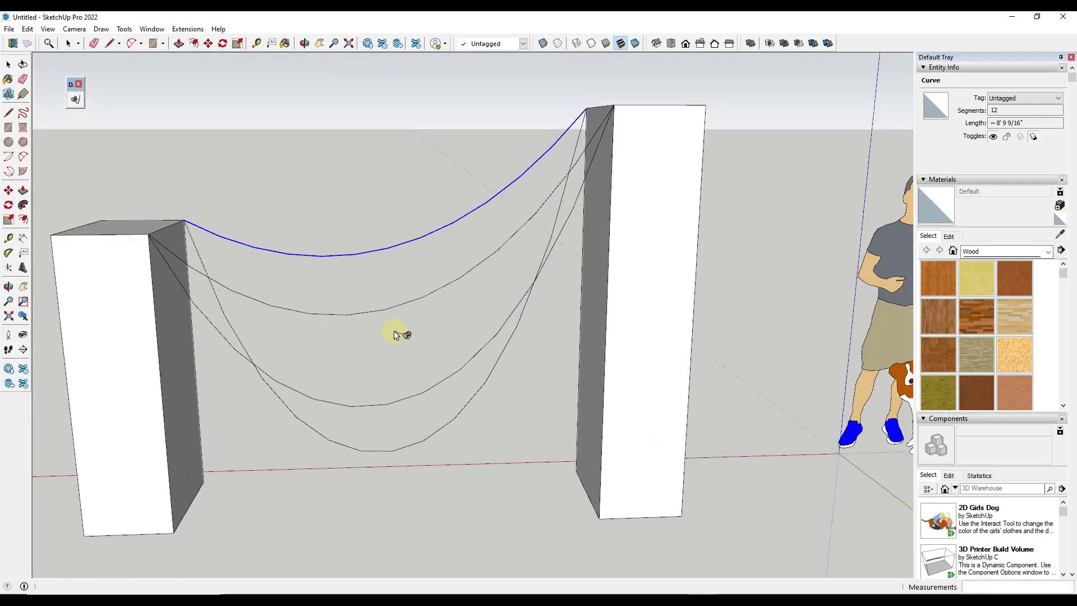
drag(395, 335, 199, 272)
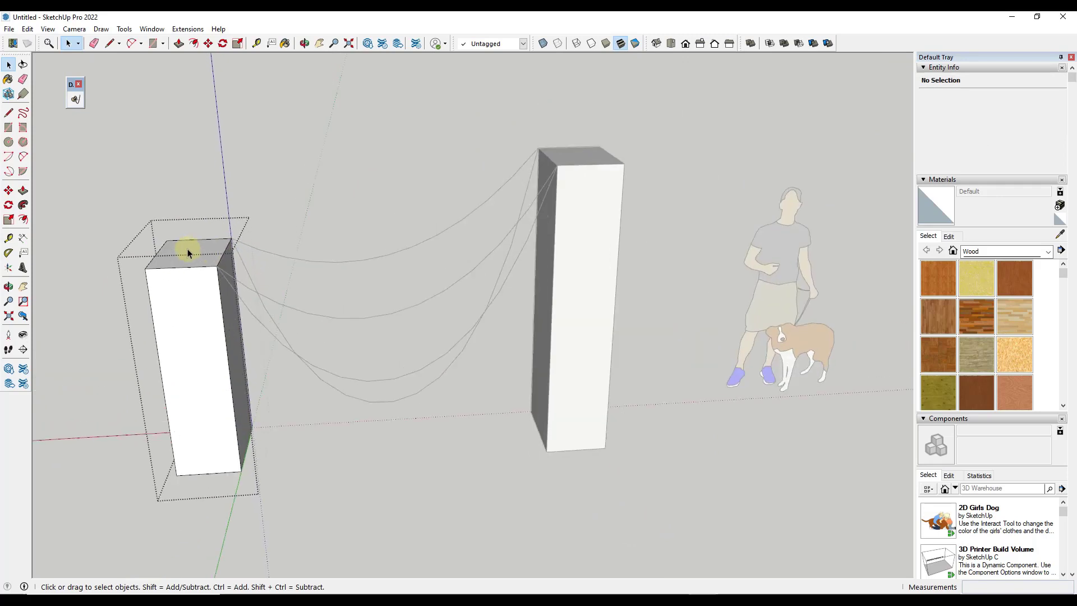
Offset the left post's top face inward and pull the inner face up into a narrow column.
click(203, 44)
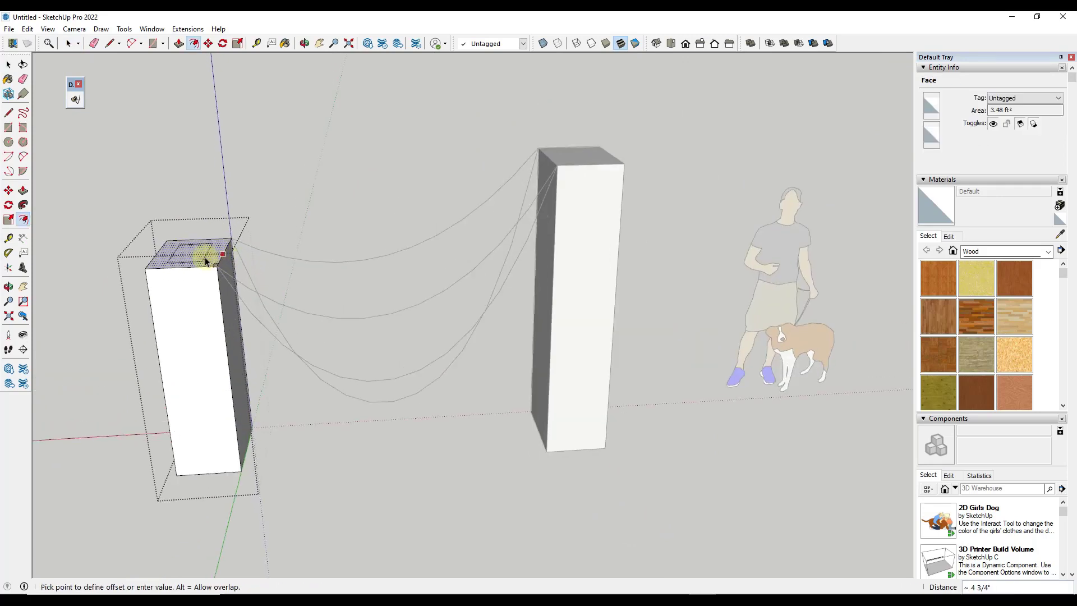
drag(206, 258, 178, 68)
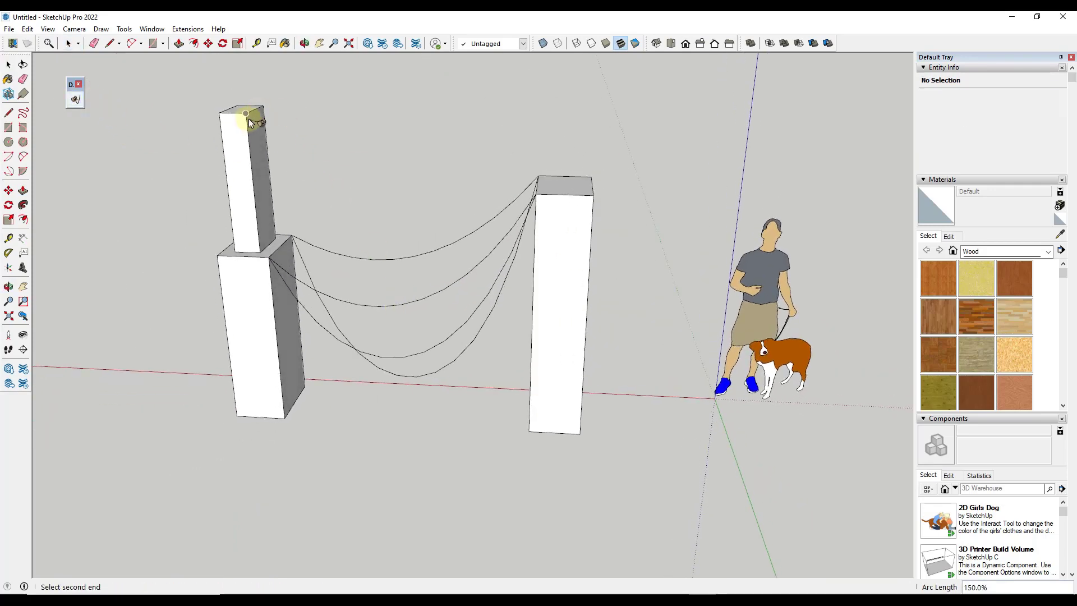
mouse_move(538, 195)
text(110)
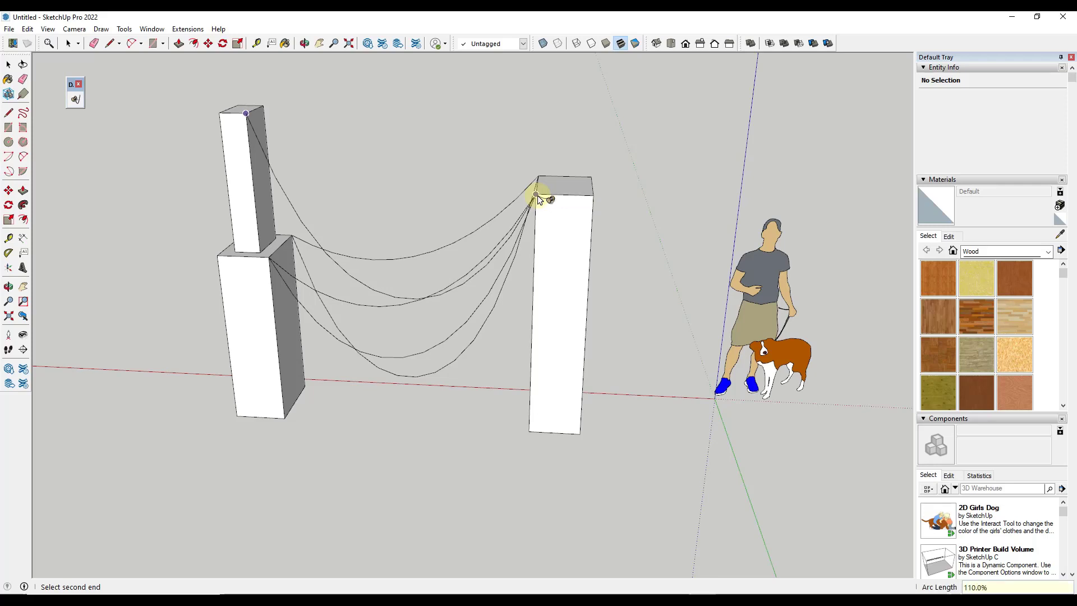
mouse_move(540, 198)
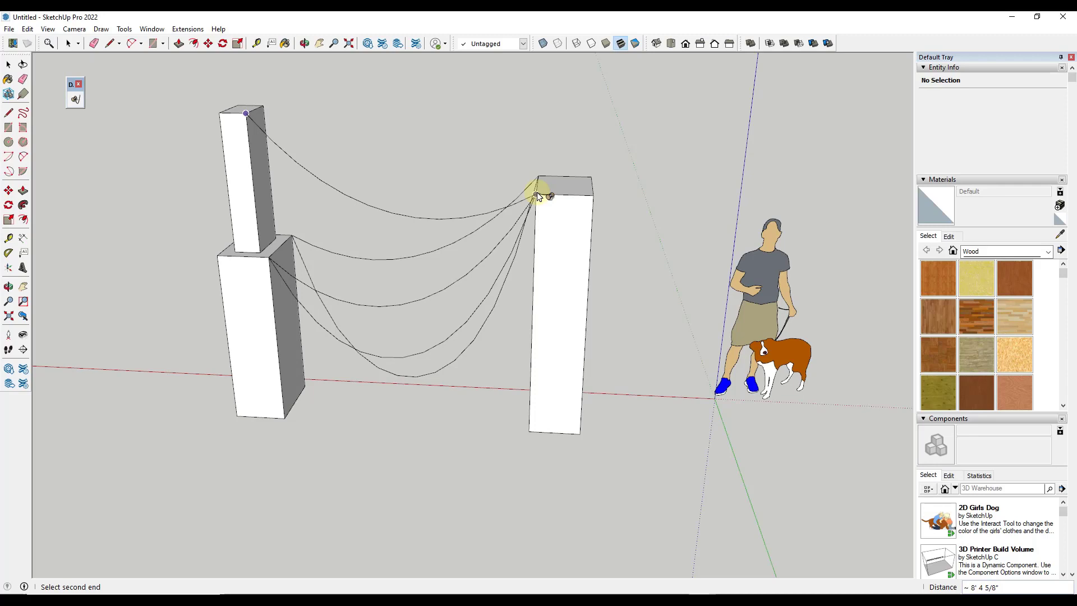
Hang a wire with value 24 from the tall column's top to the right post's top.
text(24)
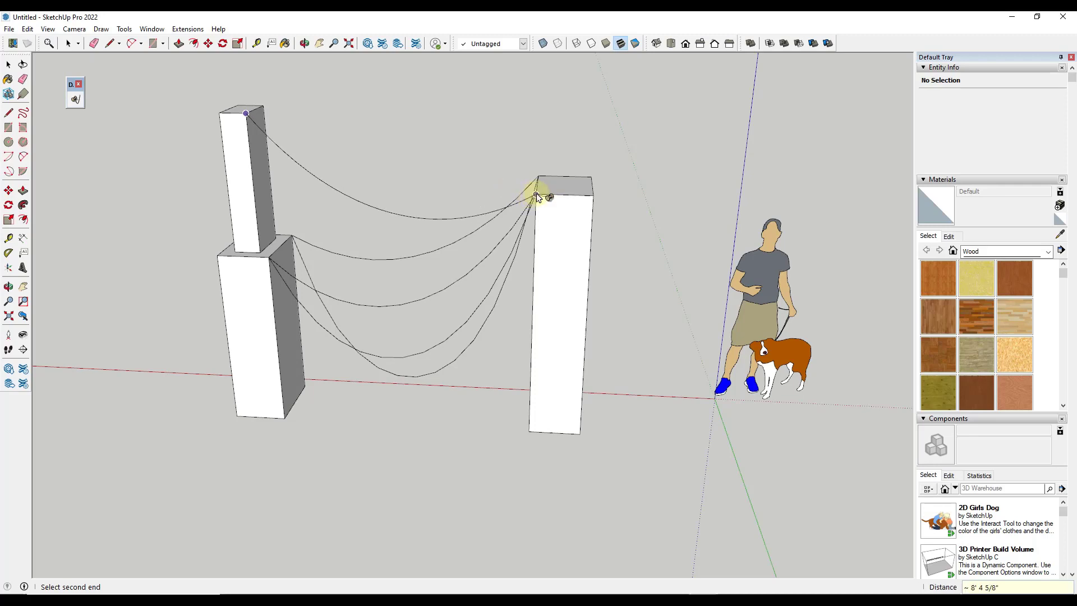
mouse_move(537, 195)
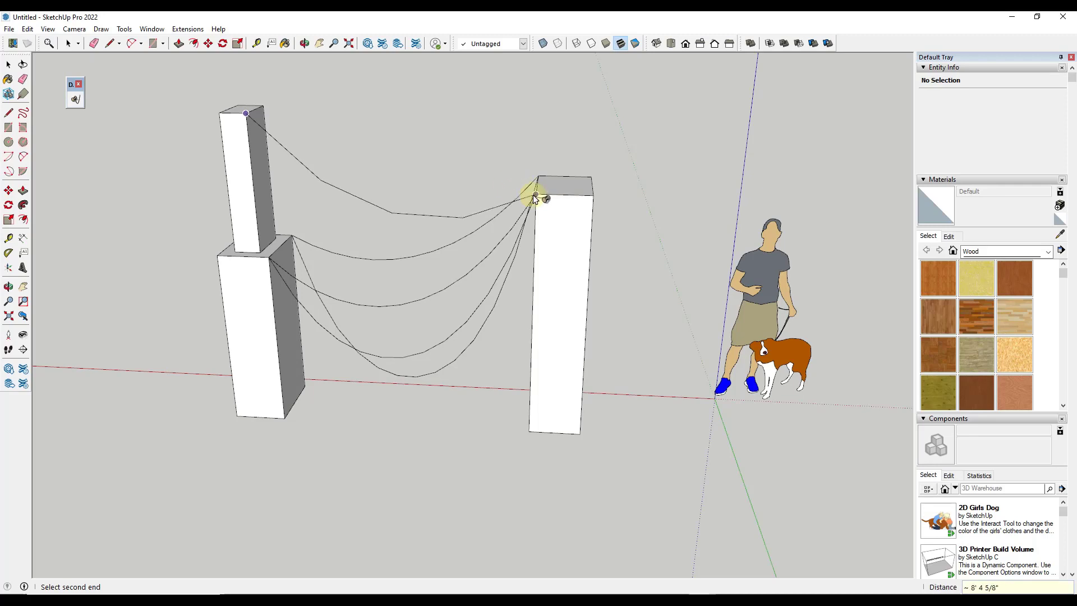
mouse_move(536, 199)
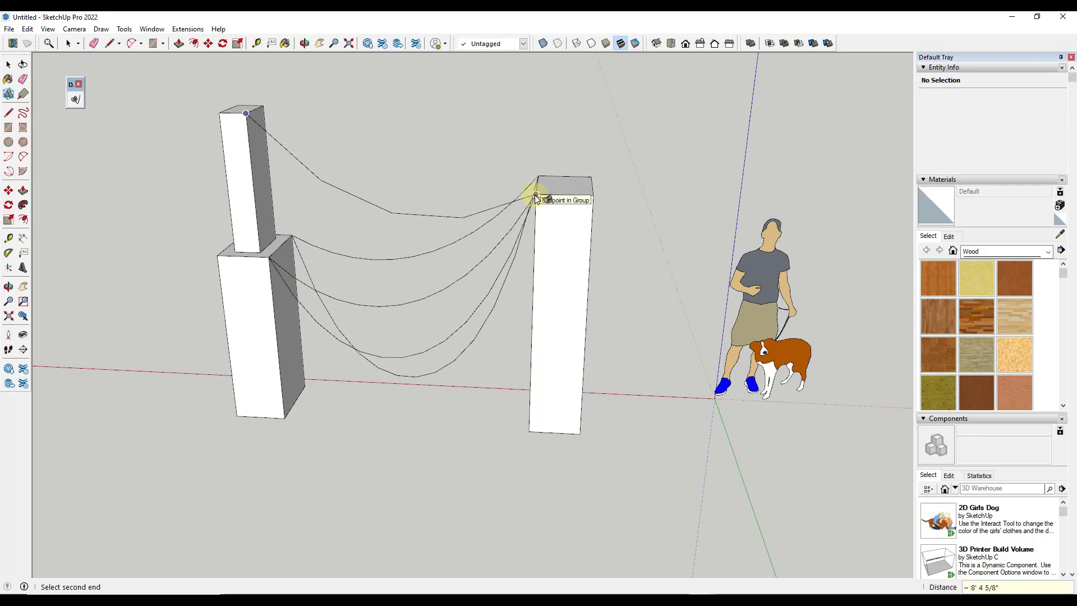
click(537, 197)
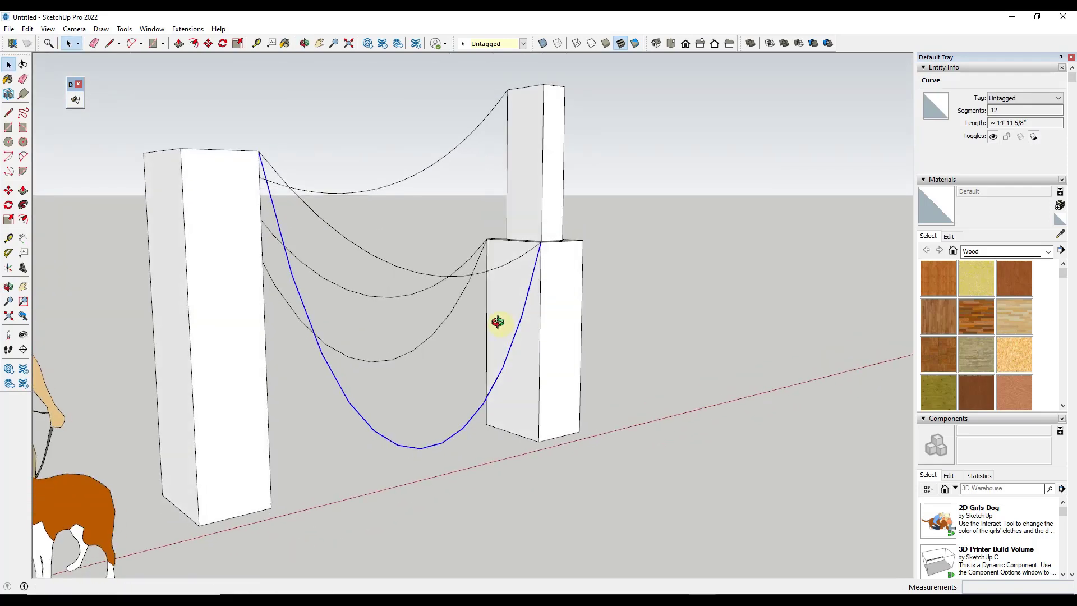
Run Pipe Along Path on the lowest wire, confirming a 1-inch pipe.
click(188, 29)
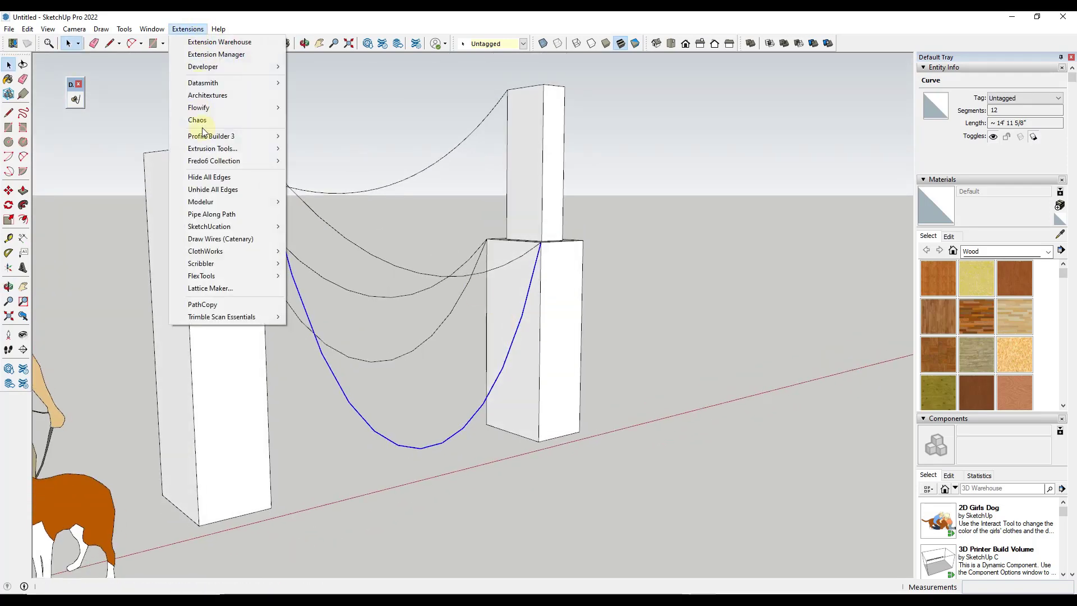
click(212, 213)
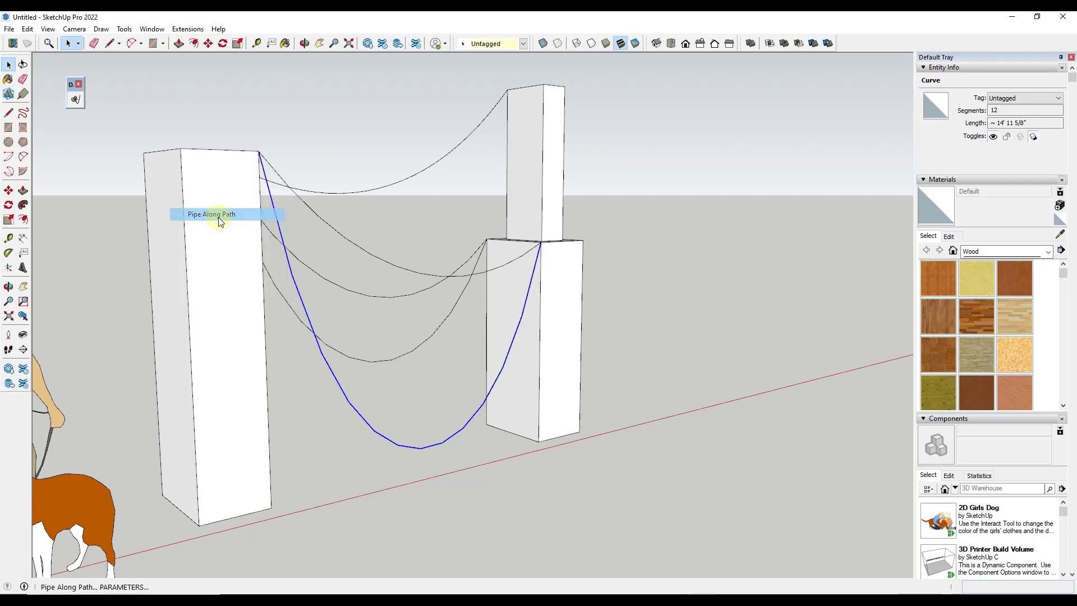
click(212, 213)
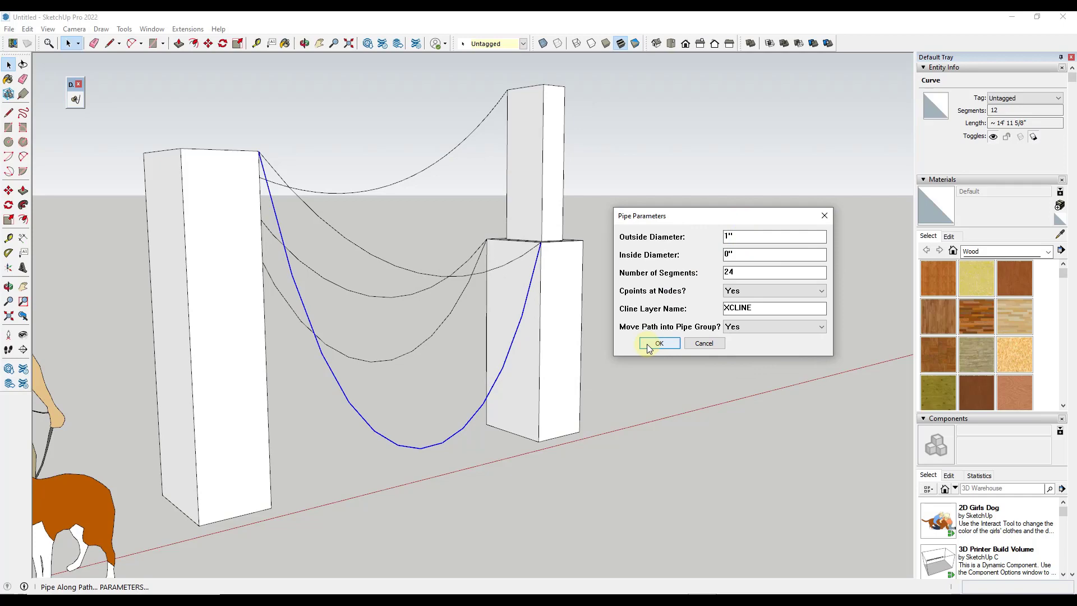
click(657, 343)
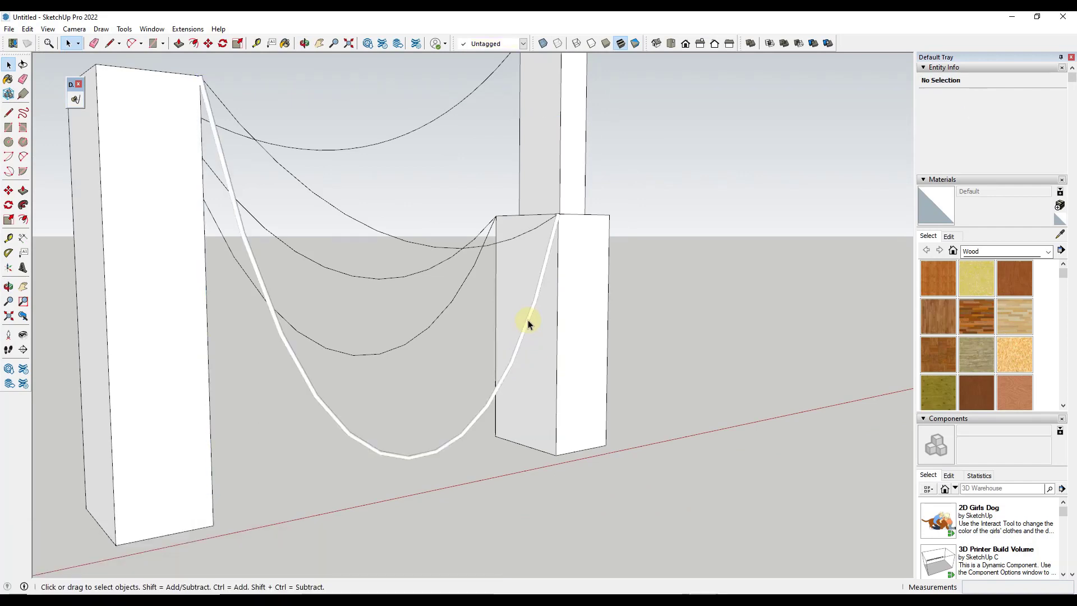
Pipe the next catenary curve, then pipe the remaining selected wires together.
click(187, 29)
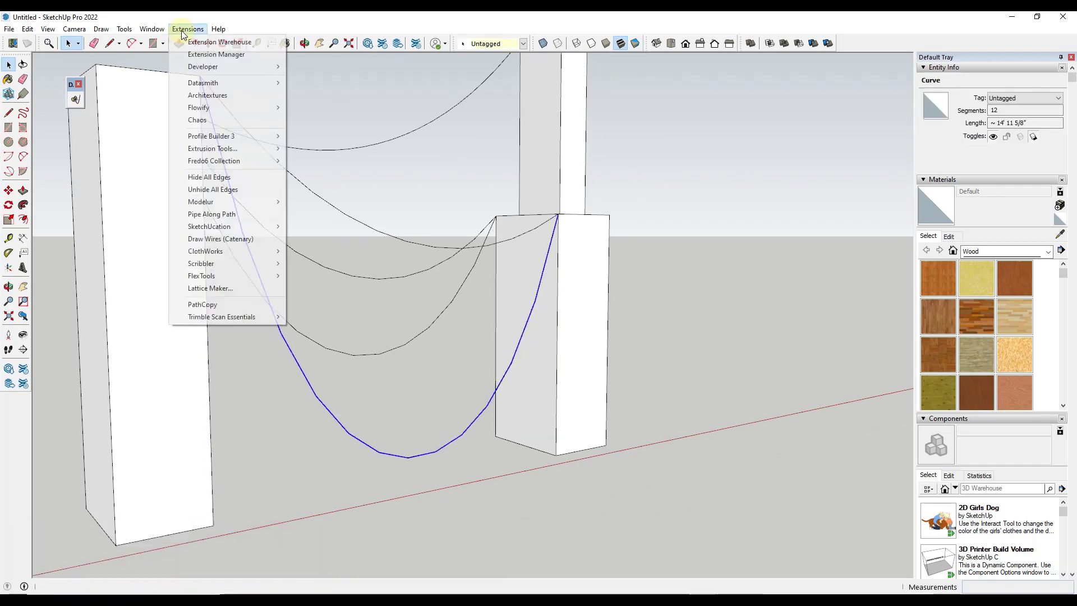
click(212, 213)
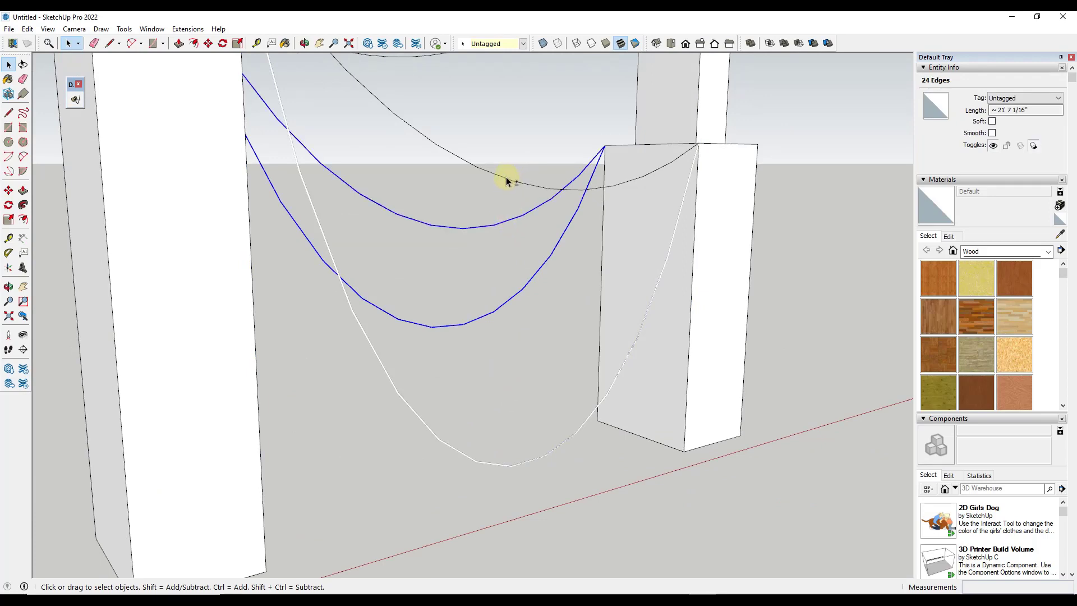
click(187, 29)
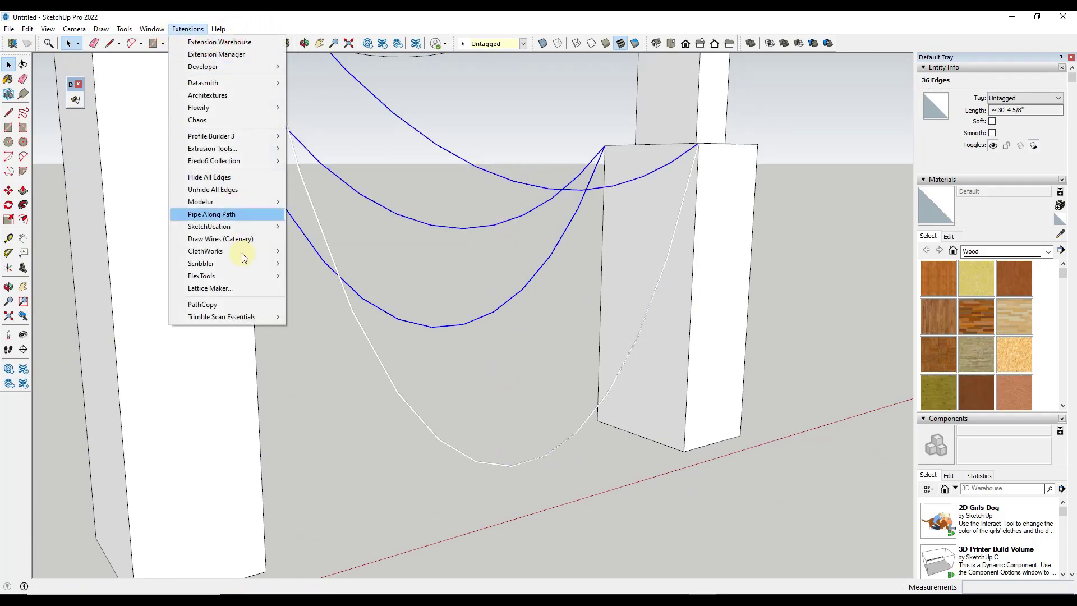
click(211, 213)
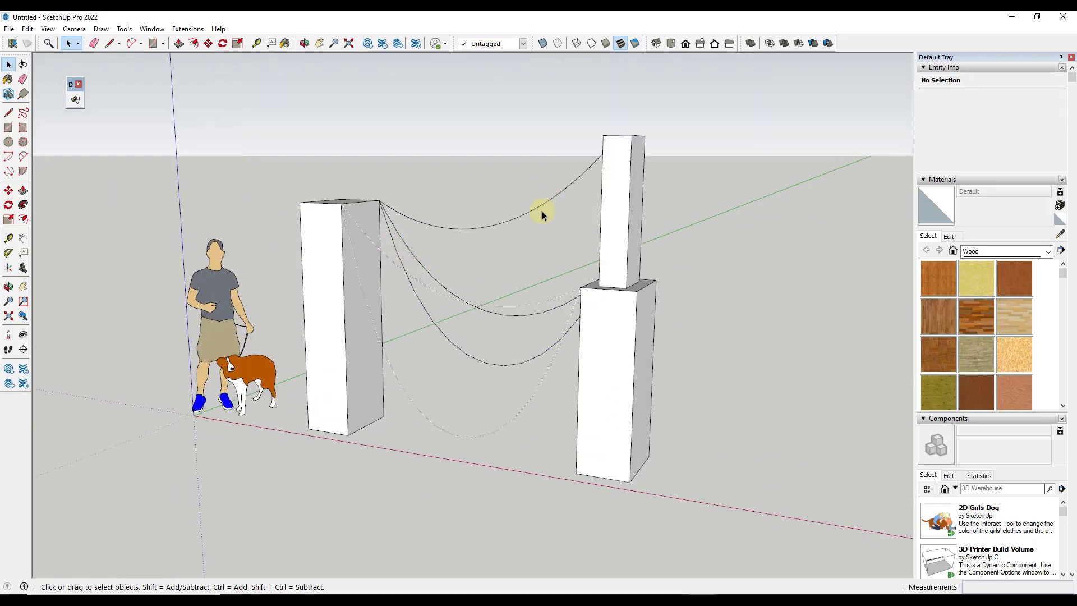
mouse_move(304, 287)
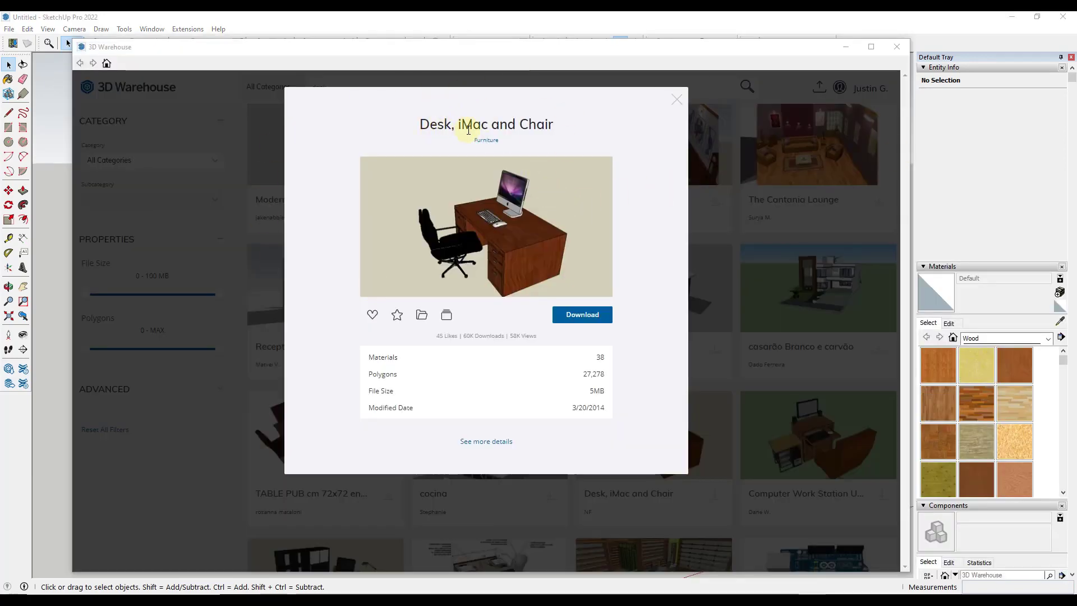
Download the Desk, iMac and Chair model into the scene and select the floor patch.
click(675, 98)
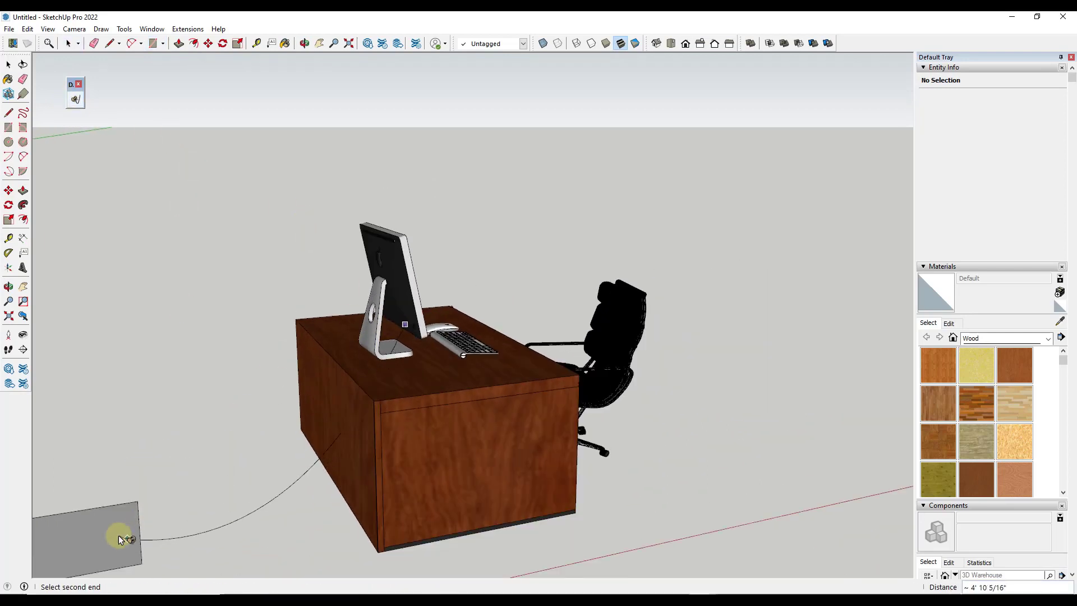
drag(120, 539, 661, 304)
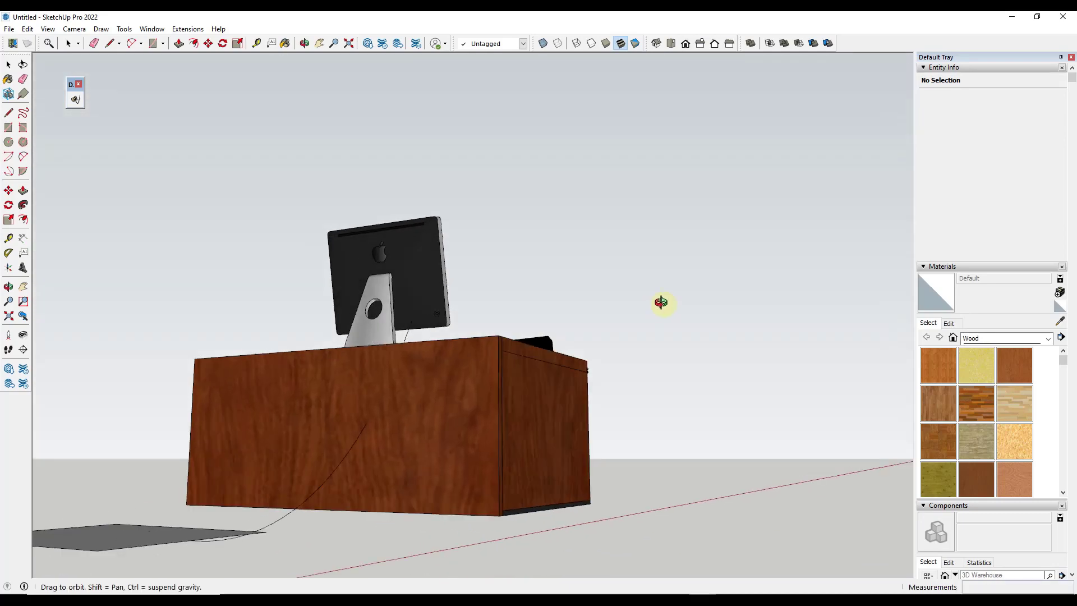
drag(662, 303, 538, 387)
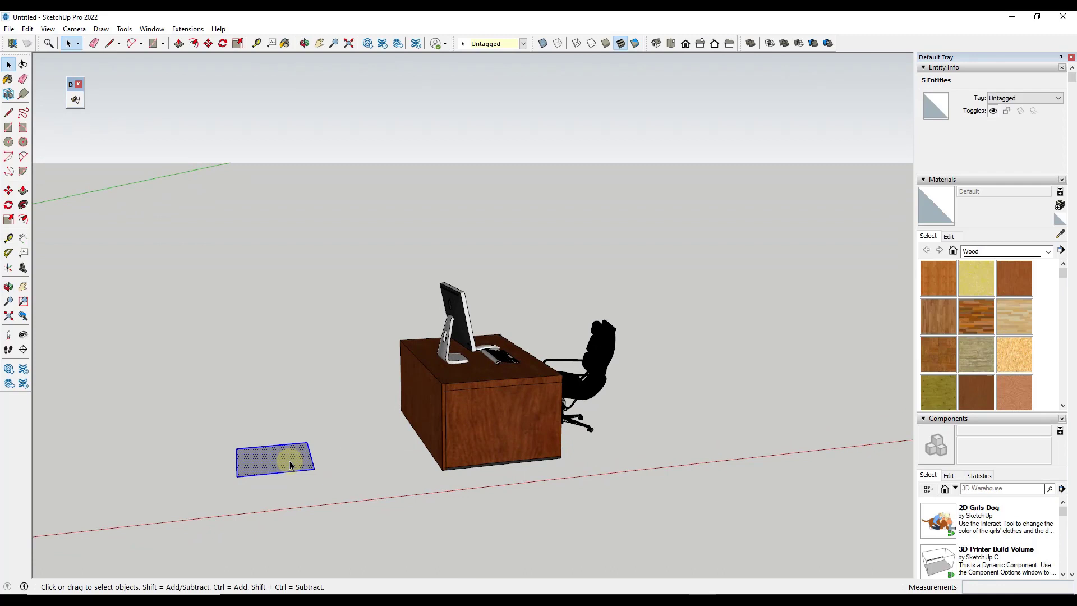
click(9, 219)
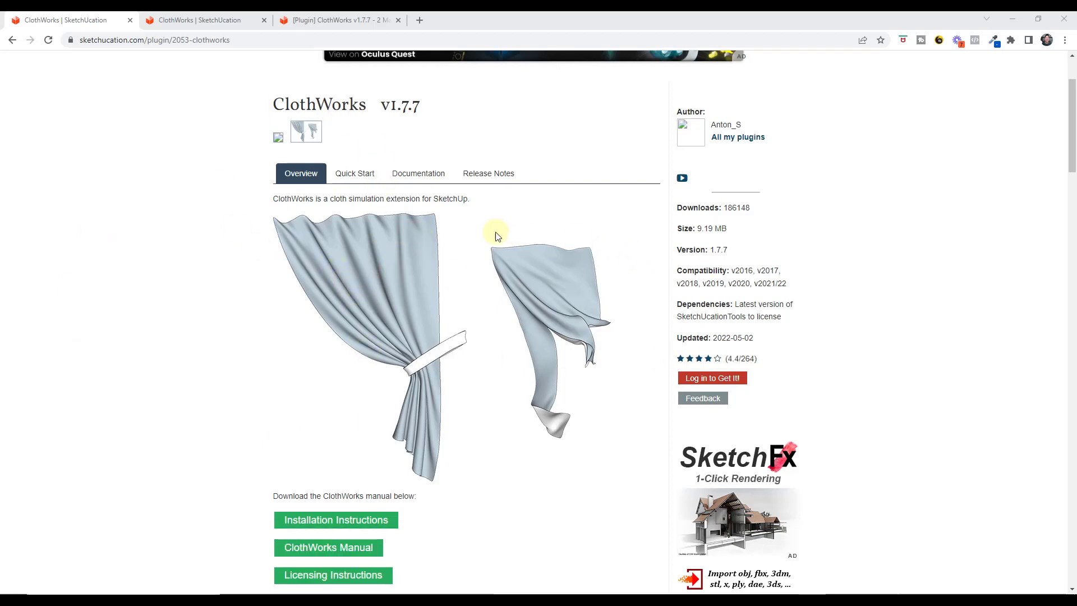
Scroll through the ClothWorks v1.7.7 plugin overview on sketchucation.com.
scroll(down, 3)
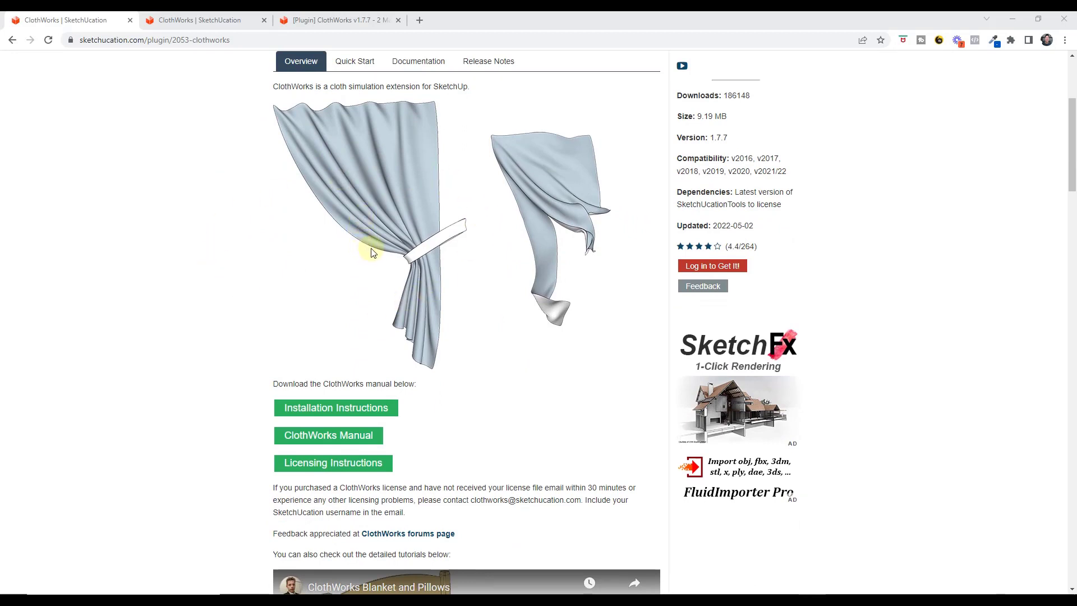
mouse_move(426, 278)
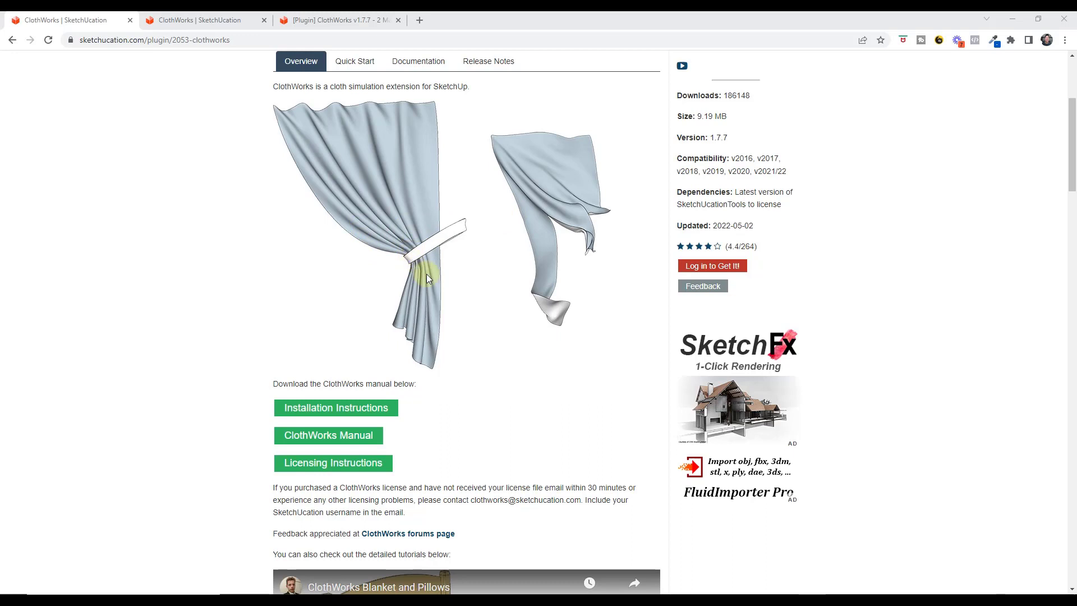
scroll(down, 3)
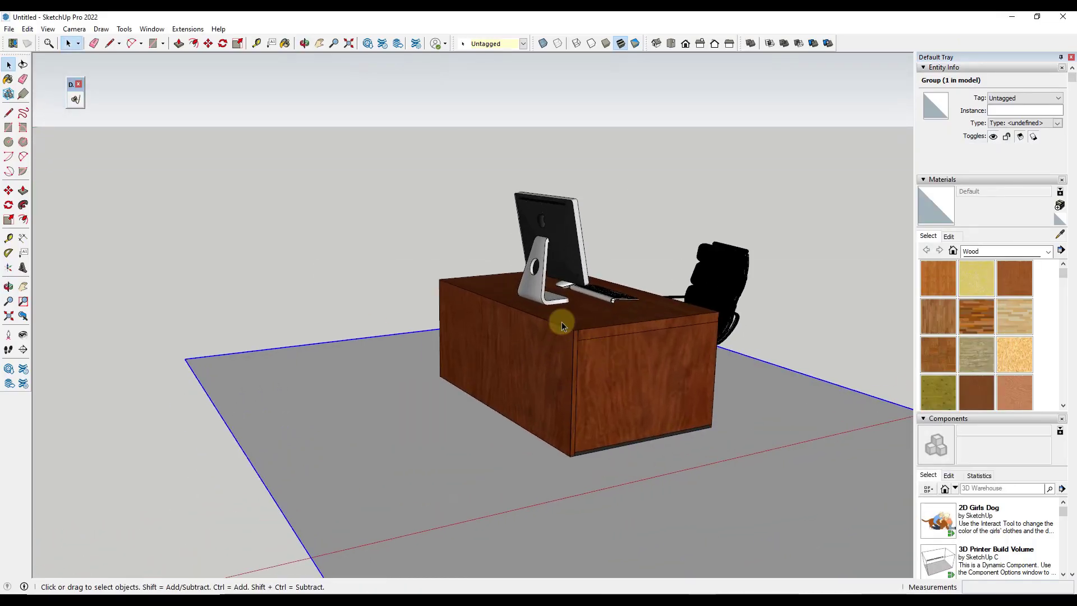
Select the desk component and bring up its context menu with the ClothWorks options.
click(562, 327)
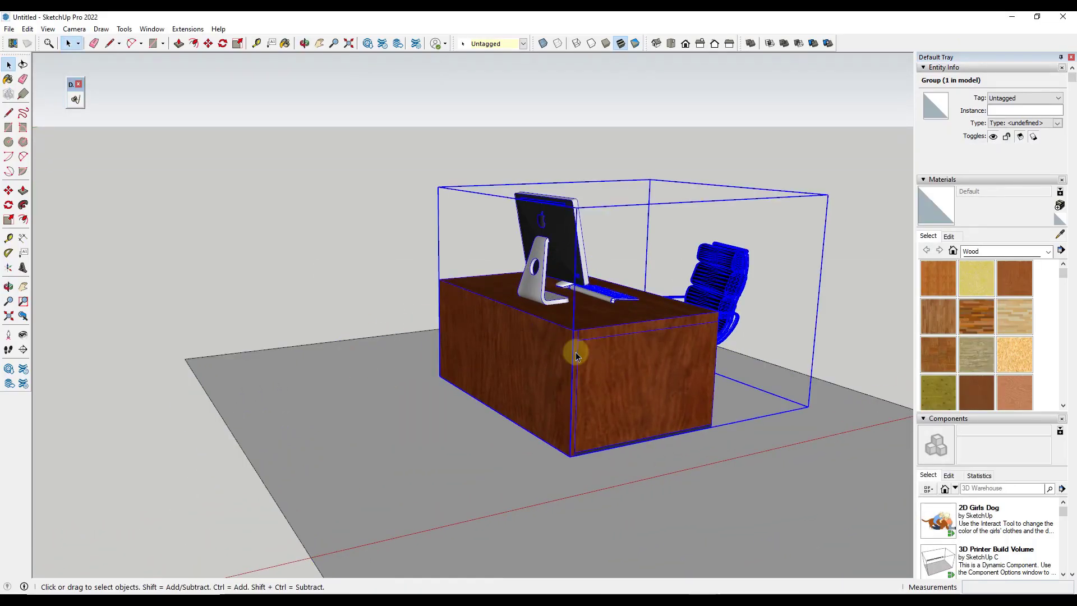
right_click(576, 354)
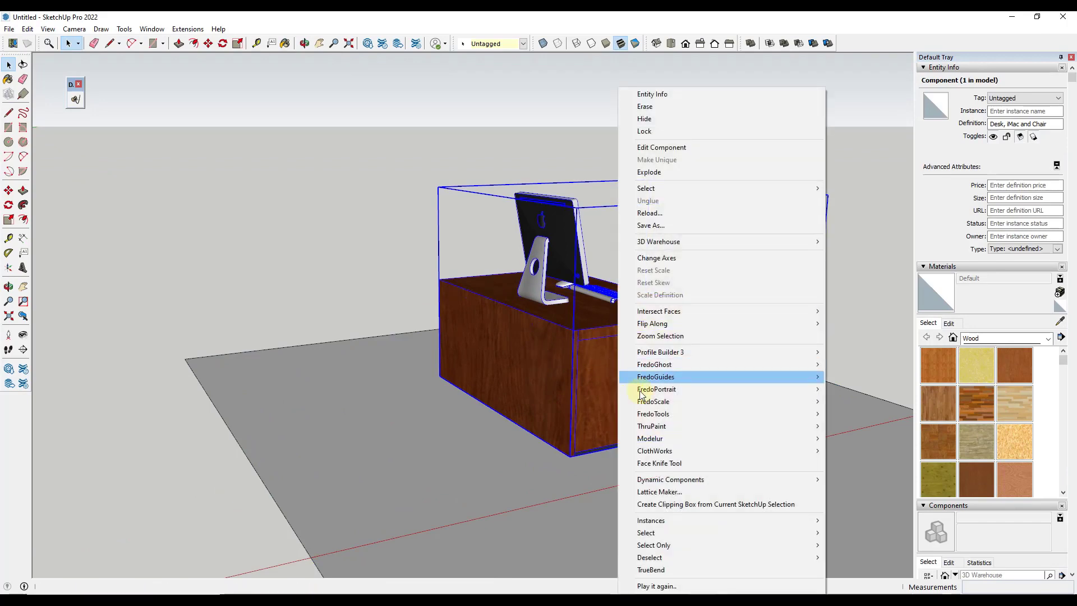
mouse_move(675, 455)
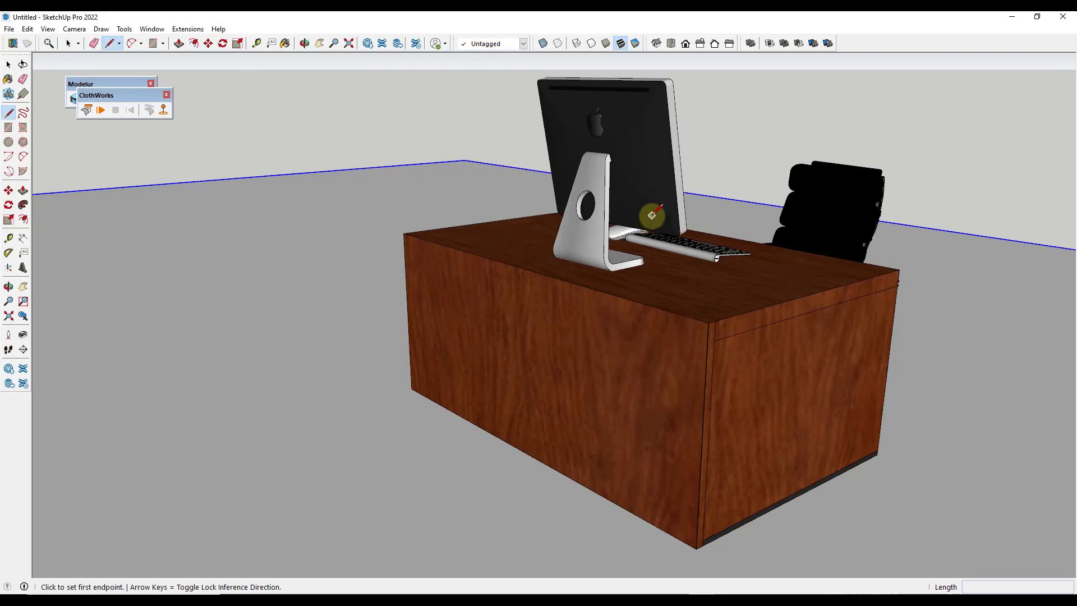
Draw the cable line from the desk top to the floor and divide it into 69 segments.
click(649, 216)
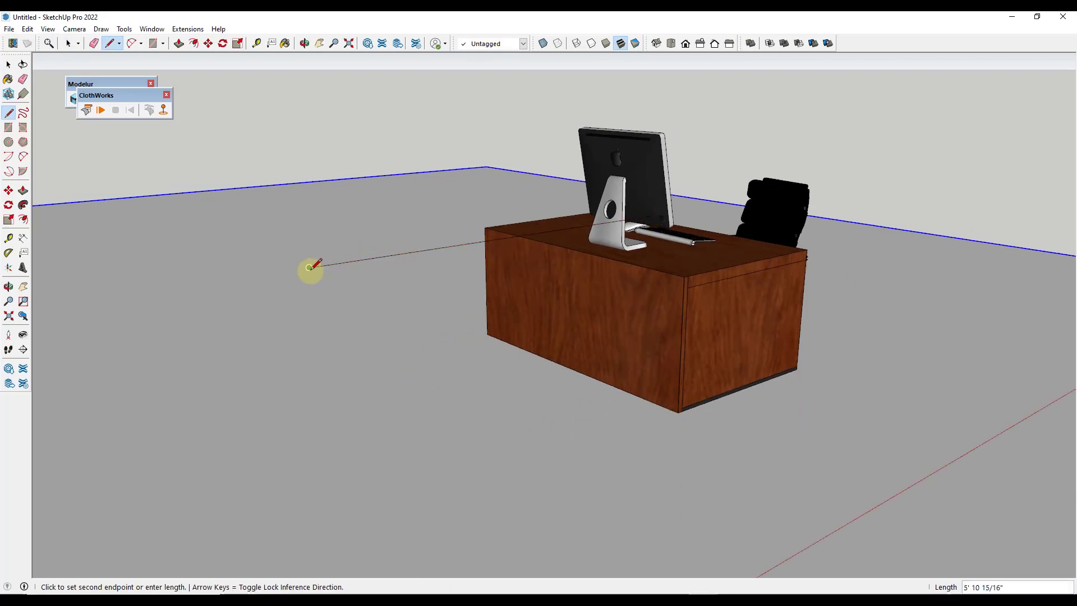
right_click(313, 269)
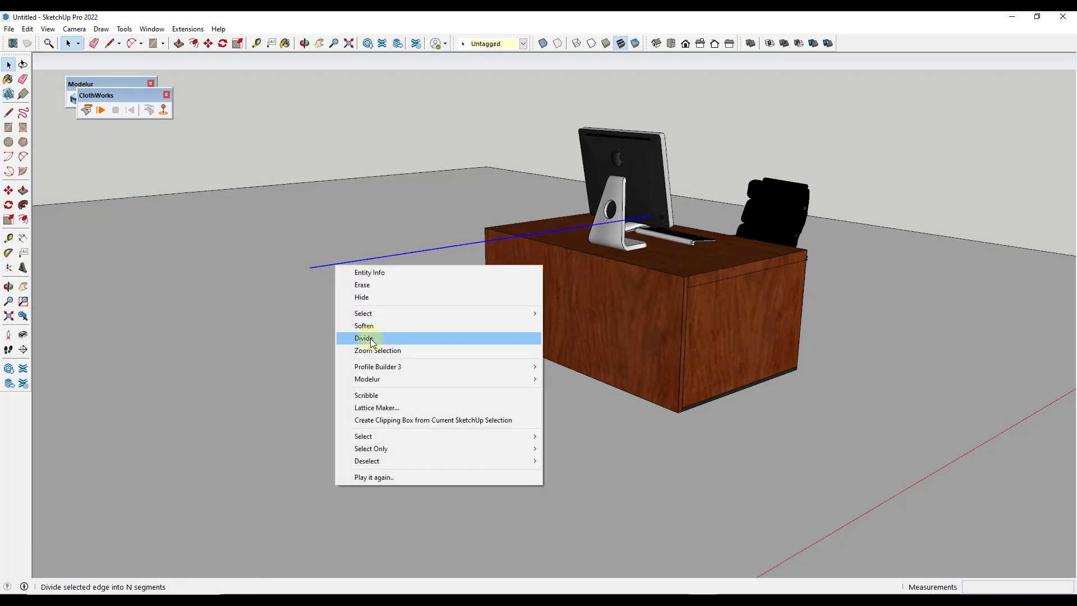
click(364, 338)
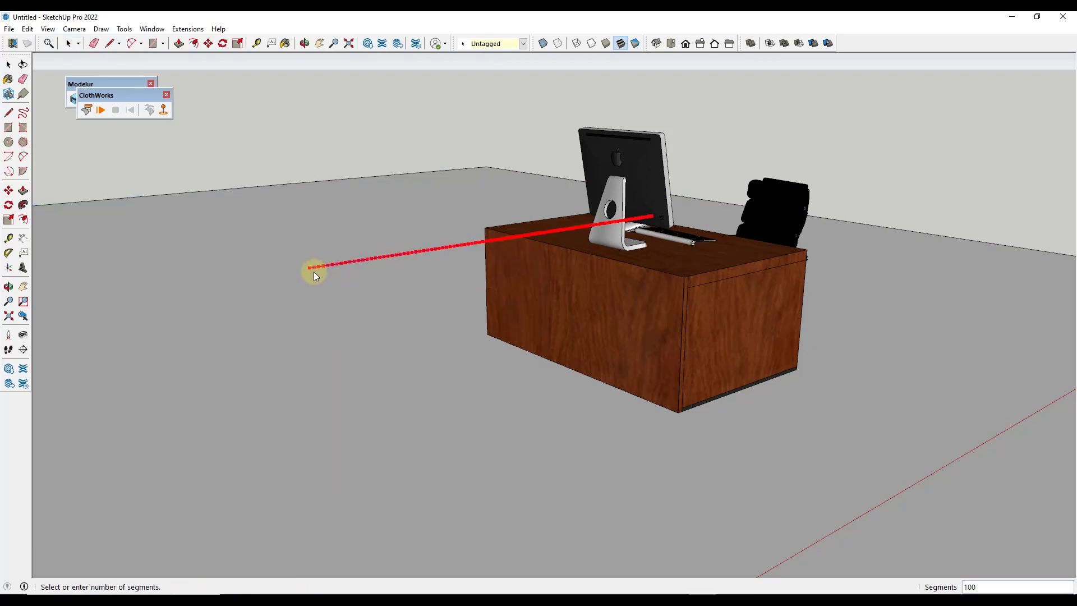
text(69)
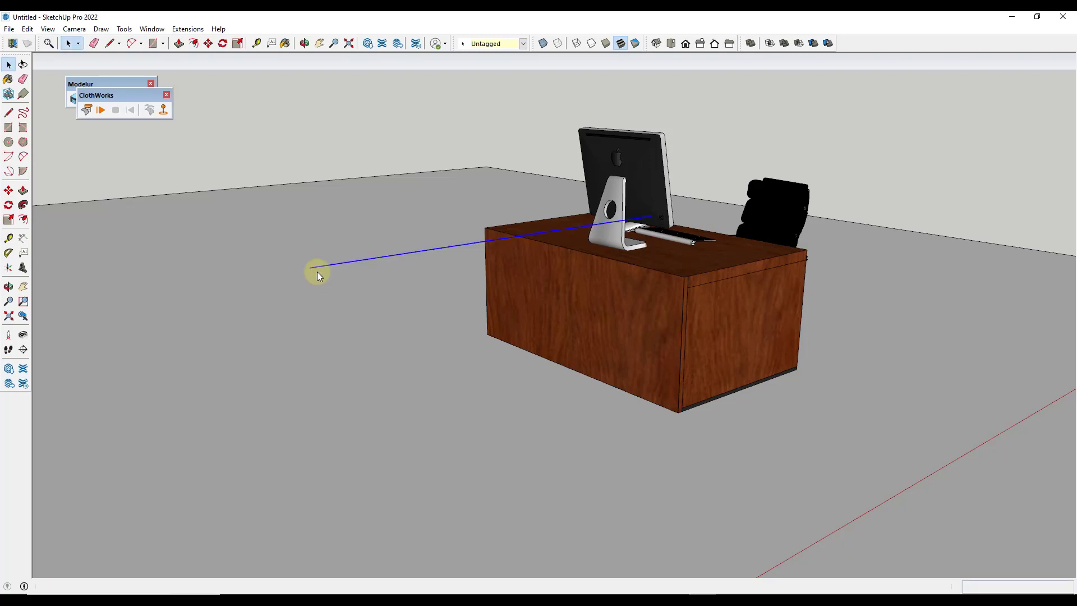
Group the divided cable line and bring up its ClothWorks options.
right_click(318, 275)
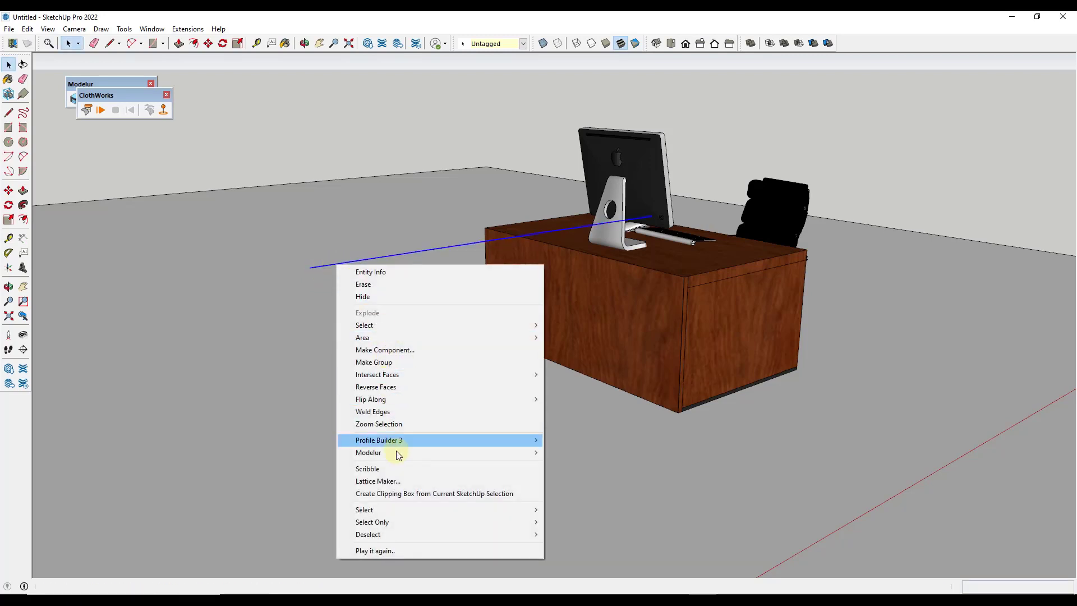
mouse_move(394, 403)
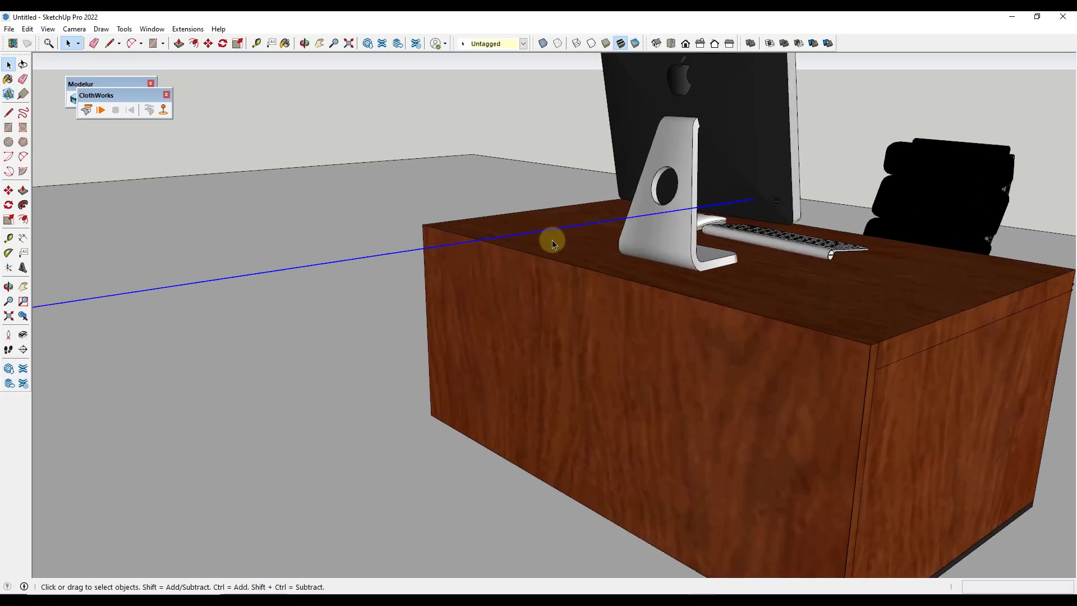
right_click(553, 233)
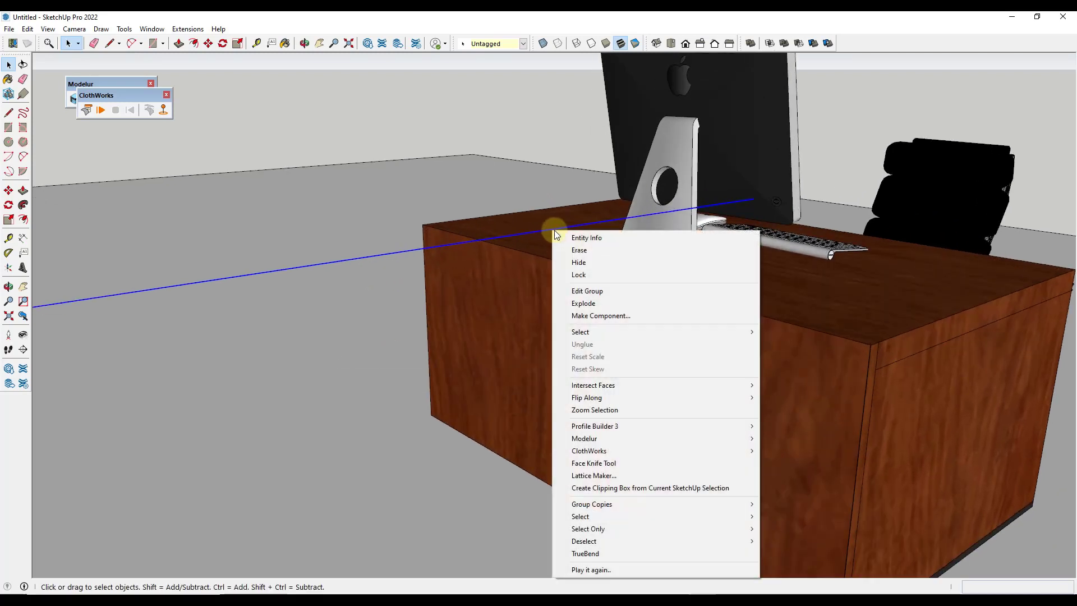
mouse_move(589, 451)
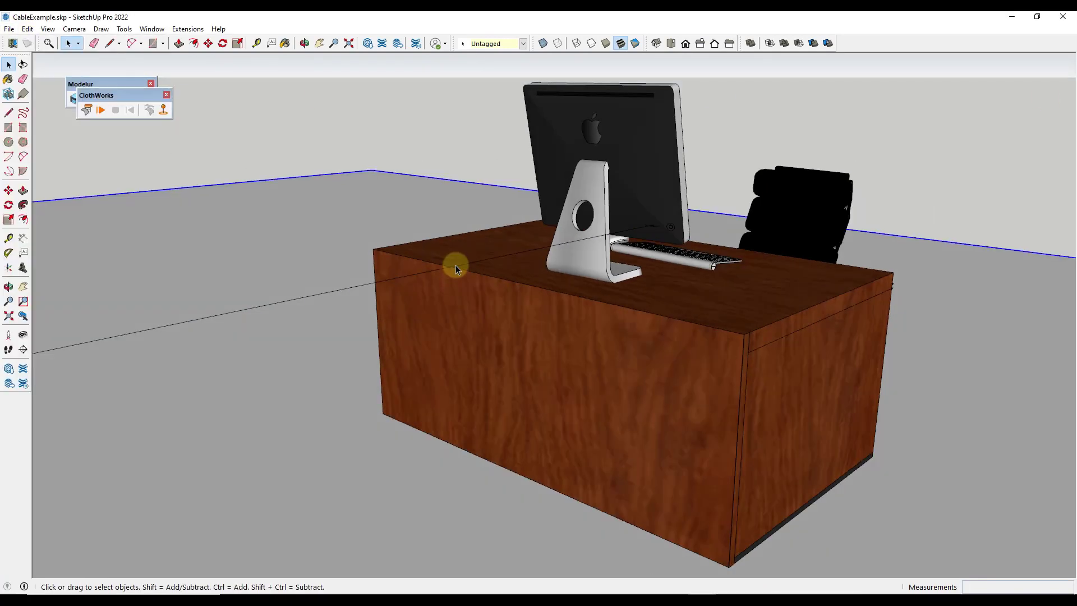
Run the ClothWorks simulation so the cable droops from the iMac toward the floor.
click(101, 110)
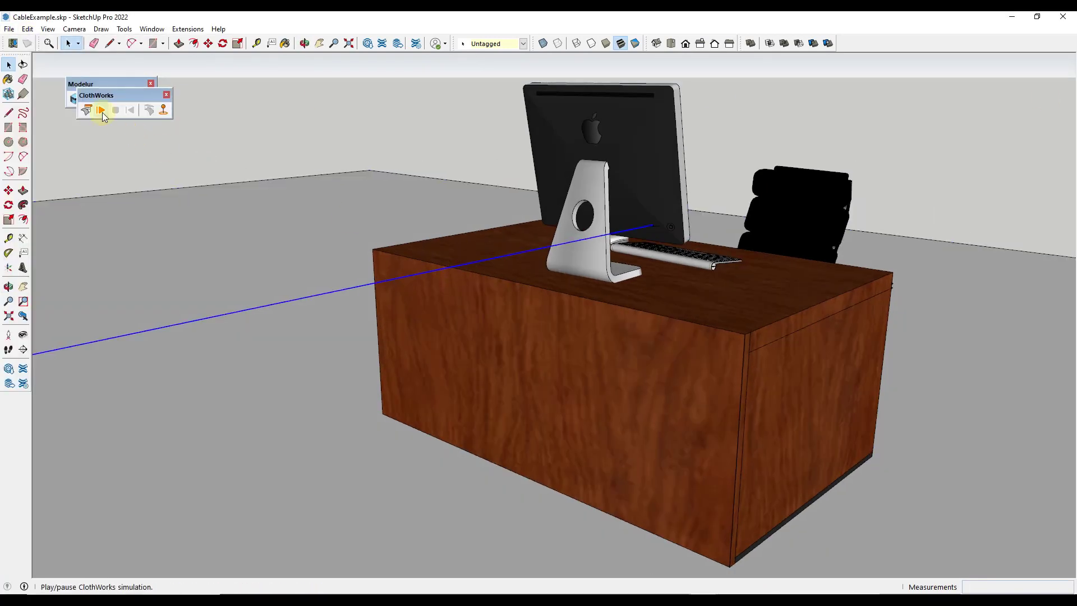
click(86, 109)
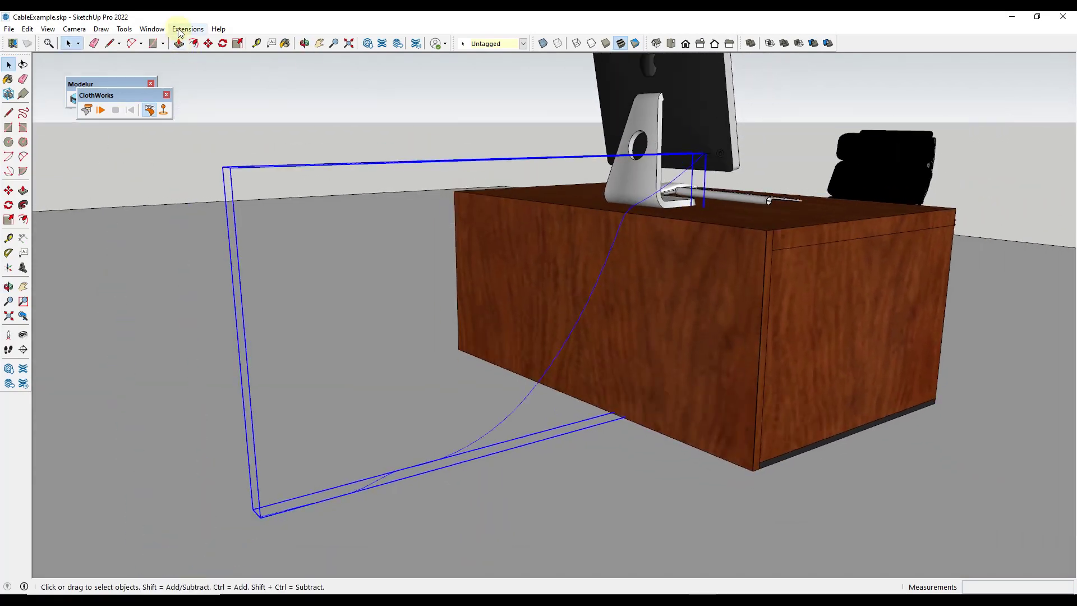
Attempt Pipe Along Path on the cable and dismiss the no-edges-selected warning.
click(187, 29)
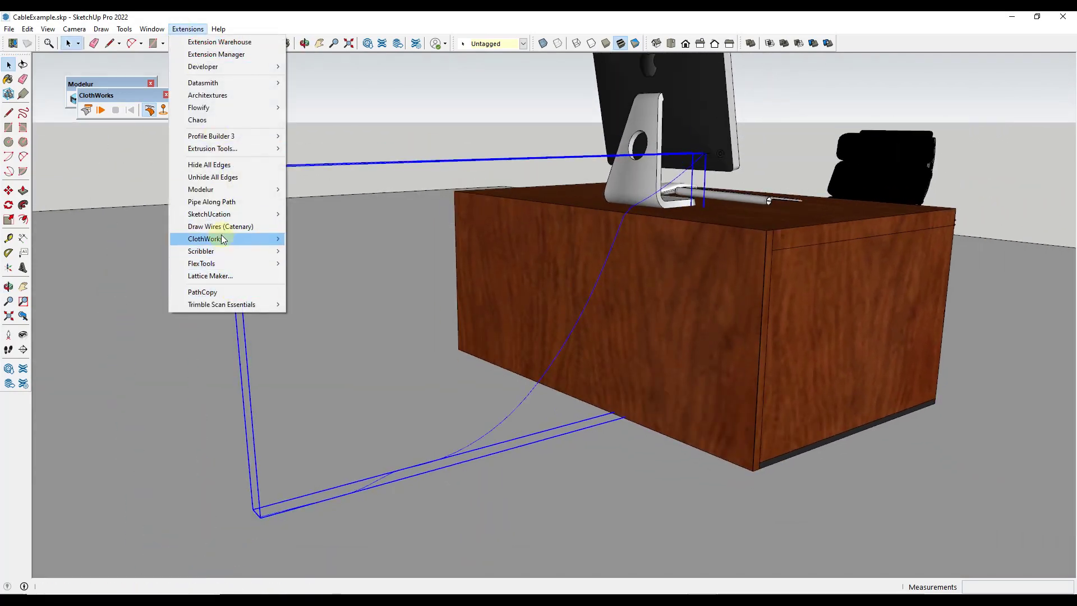
click(212, 201)
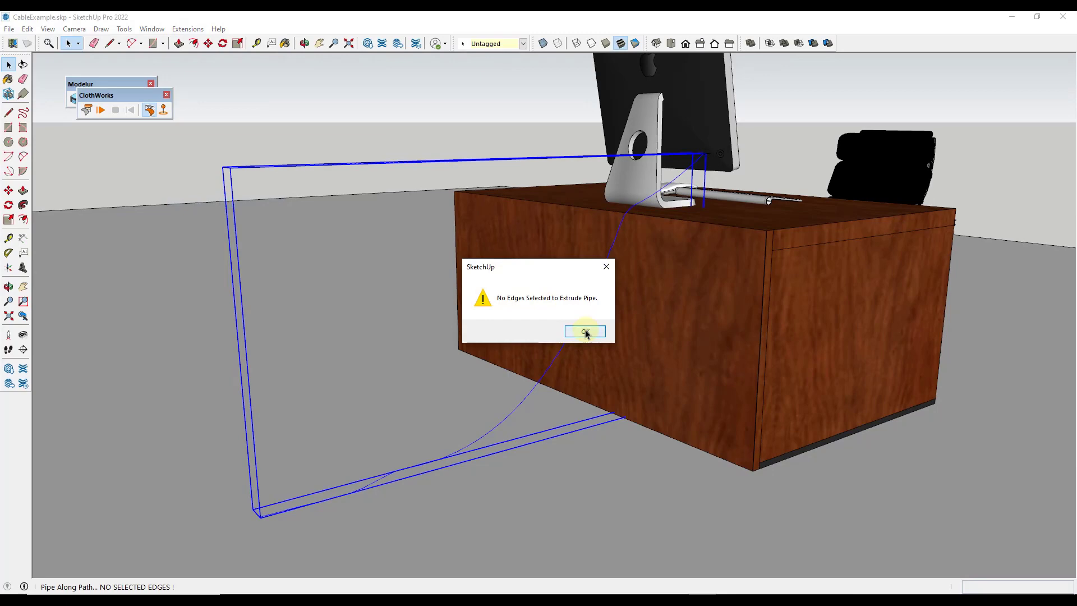
click(584, 332)
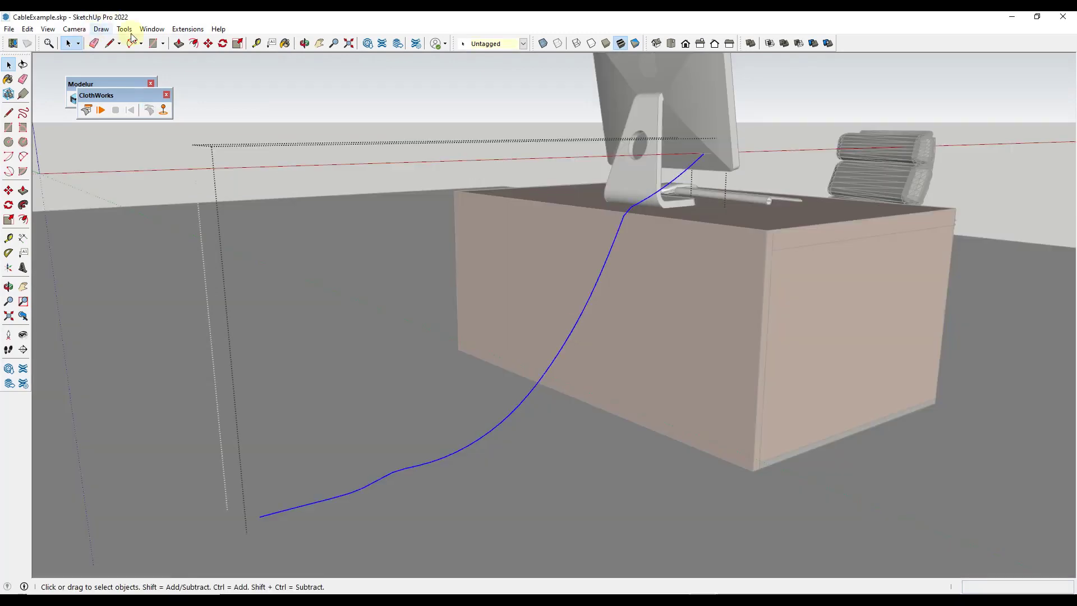
Apply Pipe Along Path to the selected cable curve, producing a thin white tube.
click(187, 29)
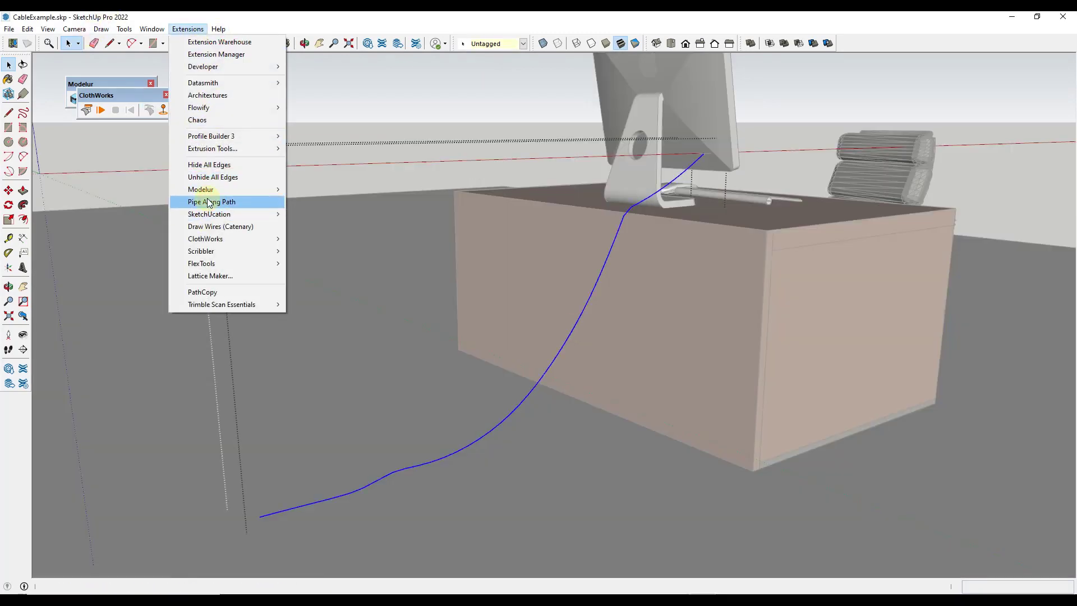
click(211, 201)
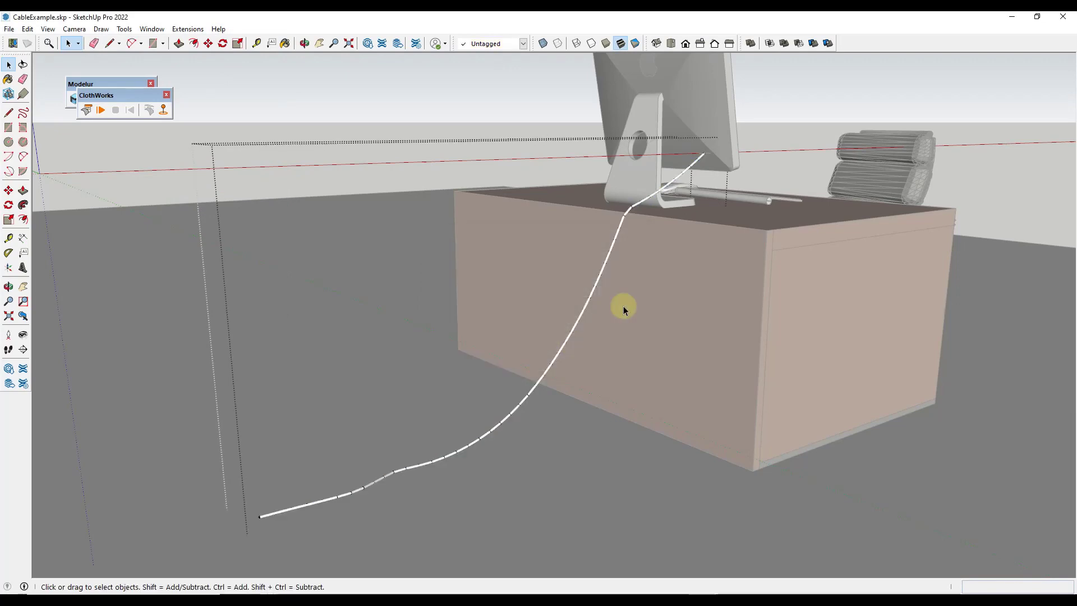